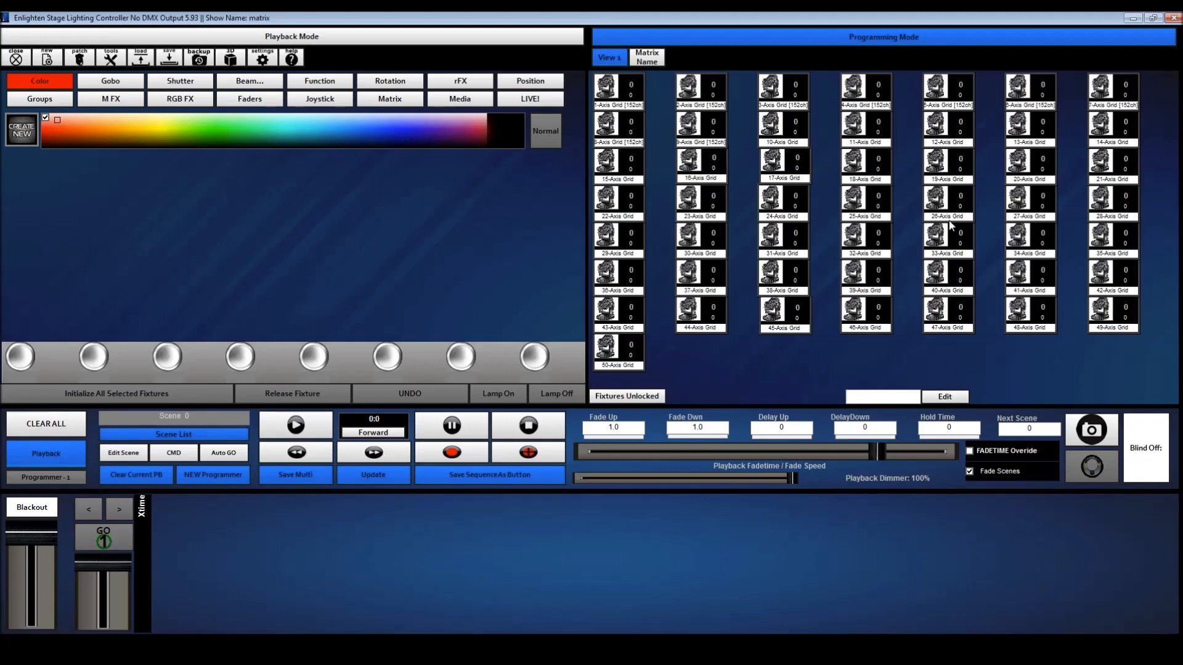
mouse_move(709, 364)
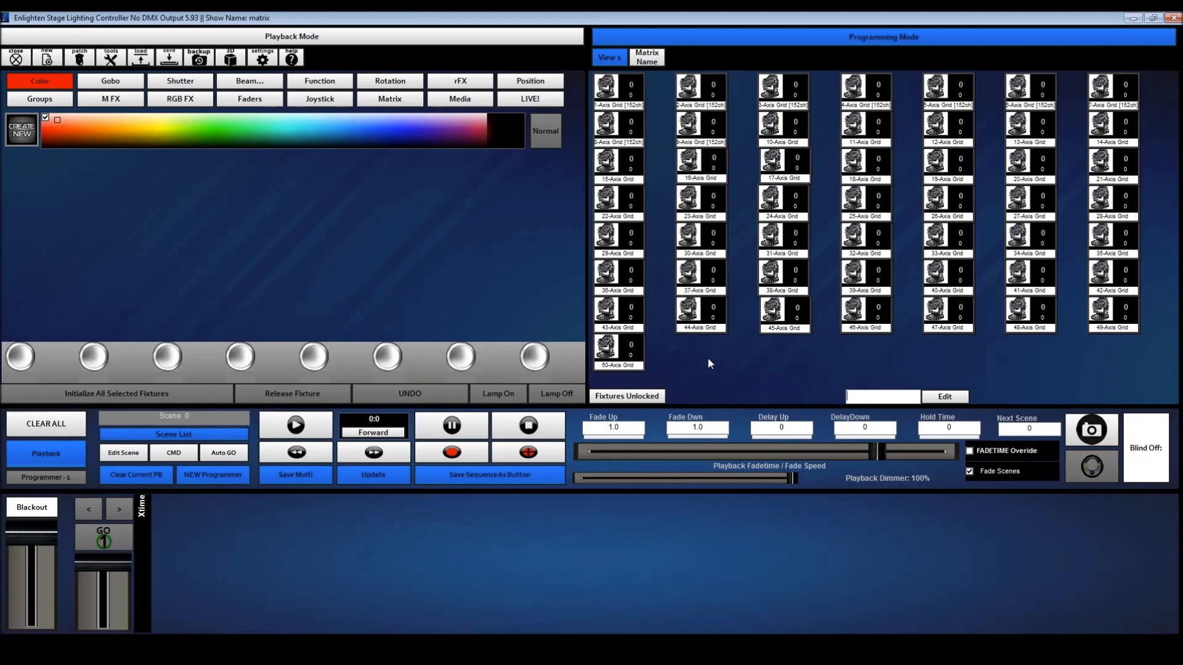
mouse_move(508, 164)
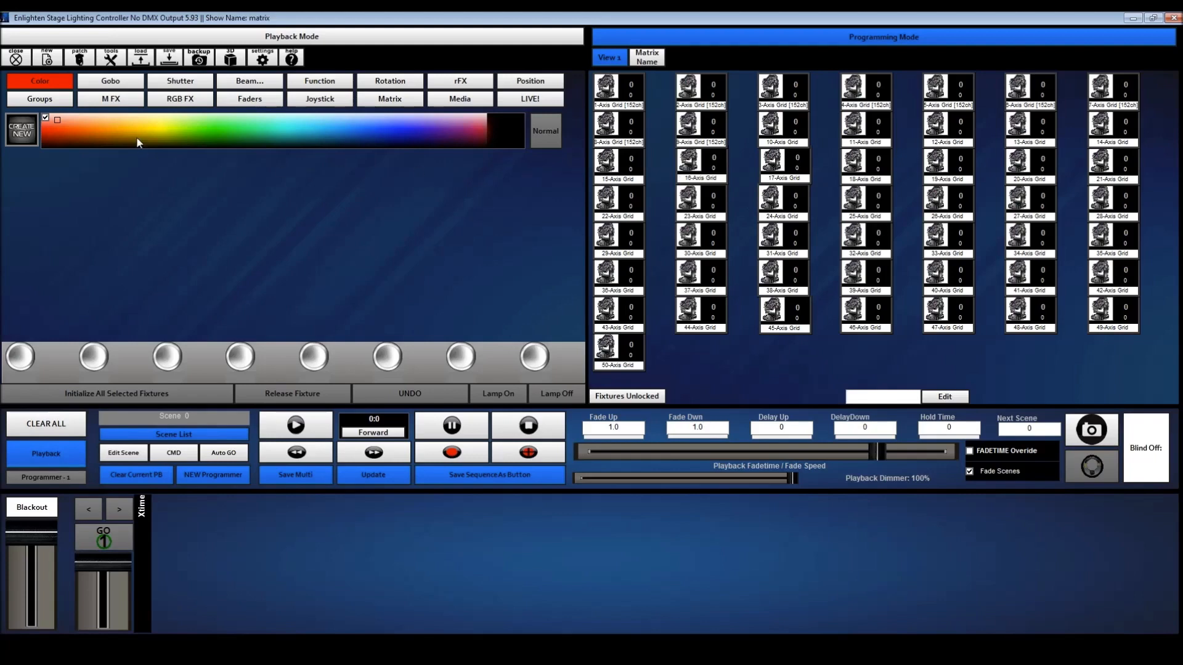
mouse_move(82, 99)
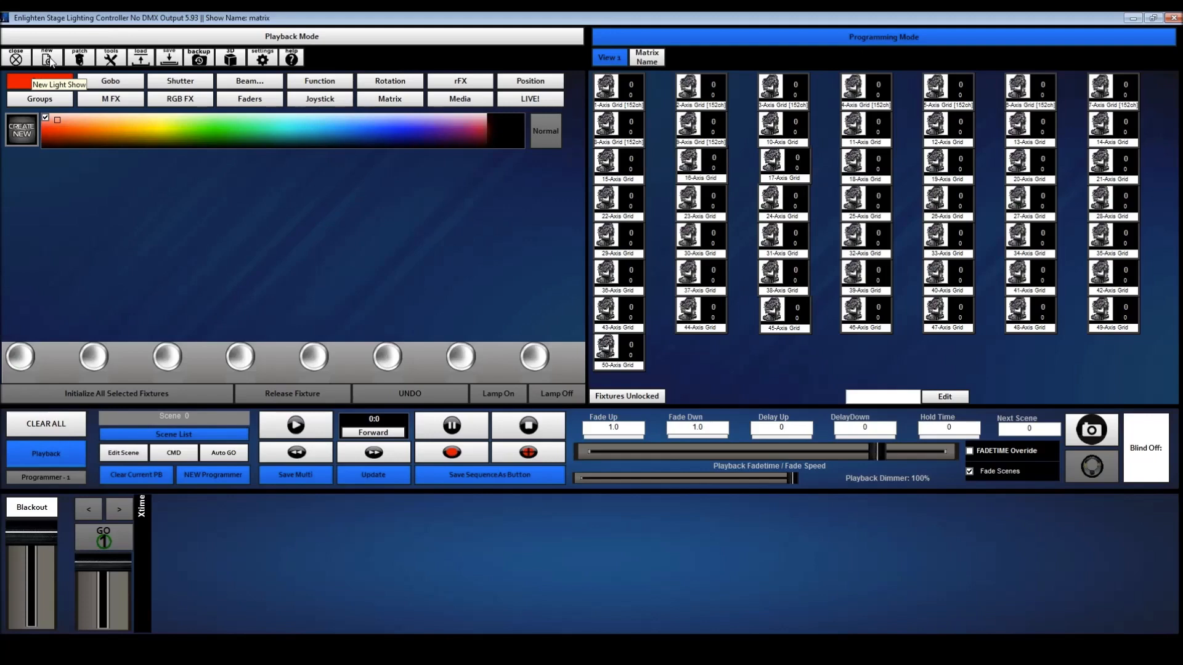
Create a new empty light show saved as 'matrix', replacing the existing file
left_click(47, 58)
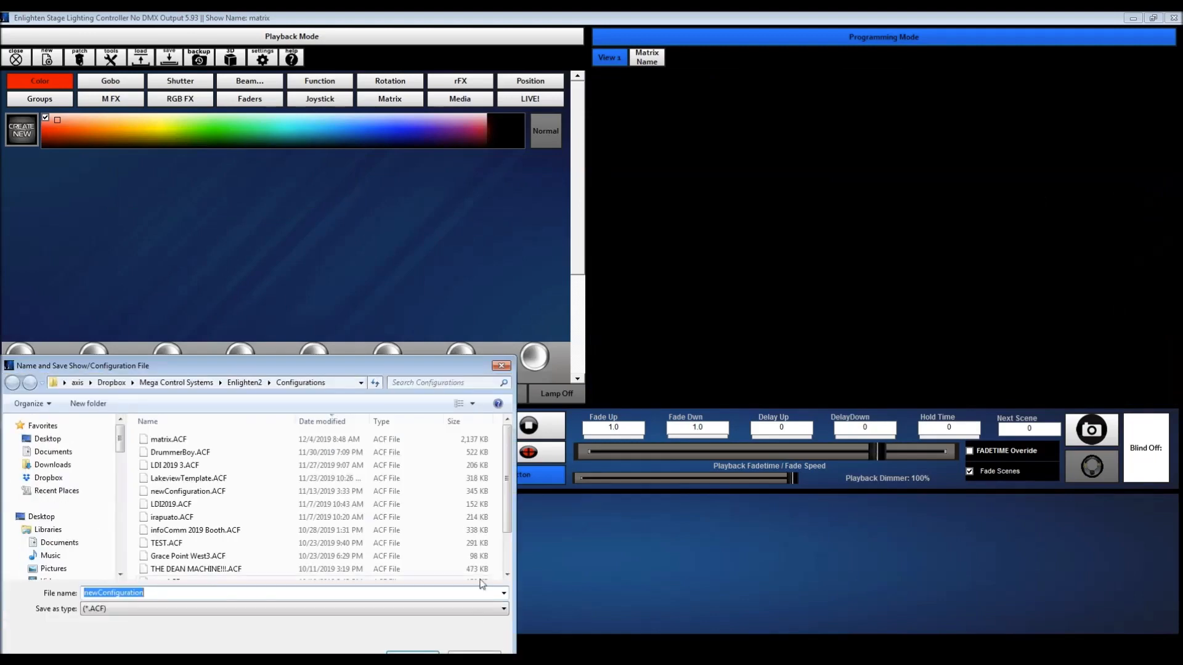
type("ma")
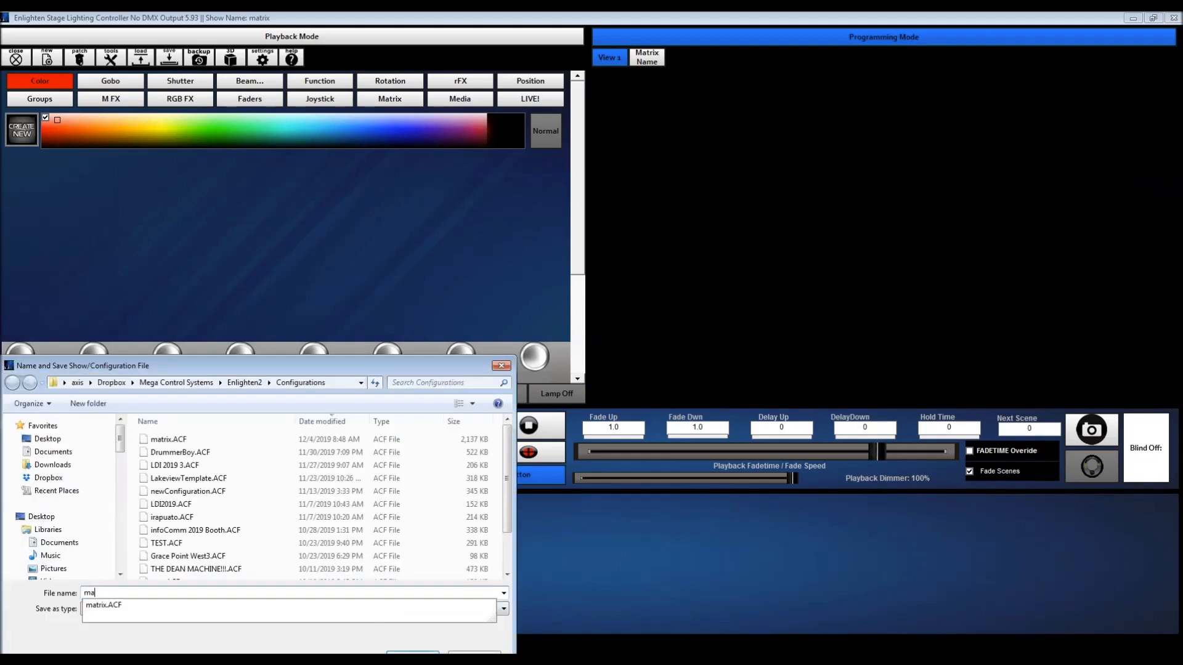
left_click(412, 655)
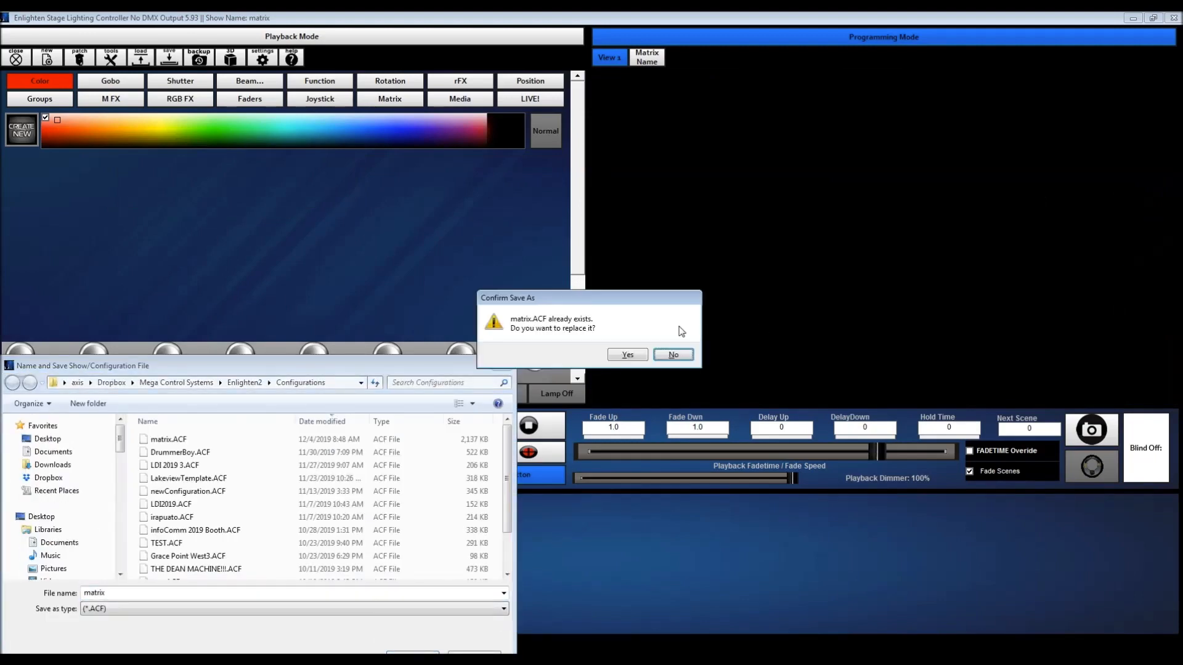
left_click(627, 355)
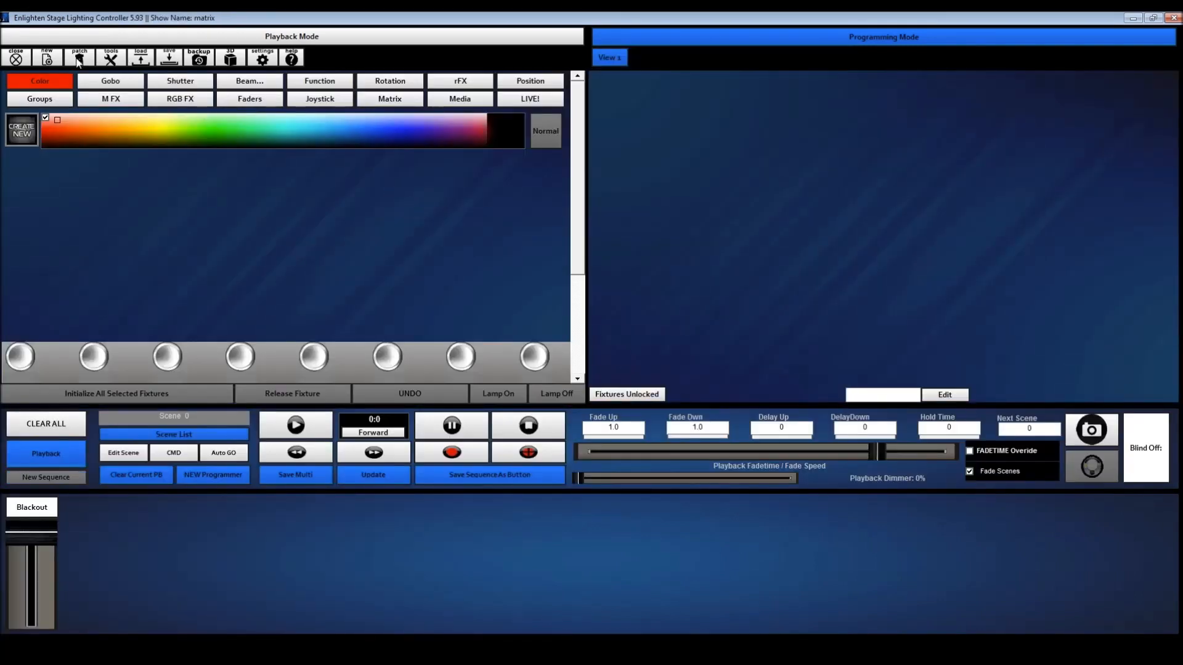
left_click(79, 57)
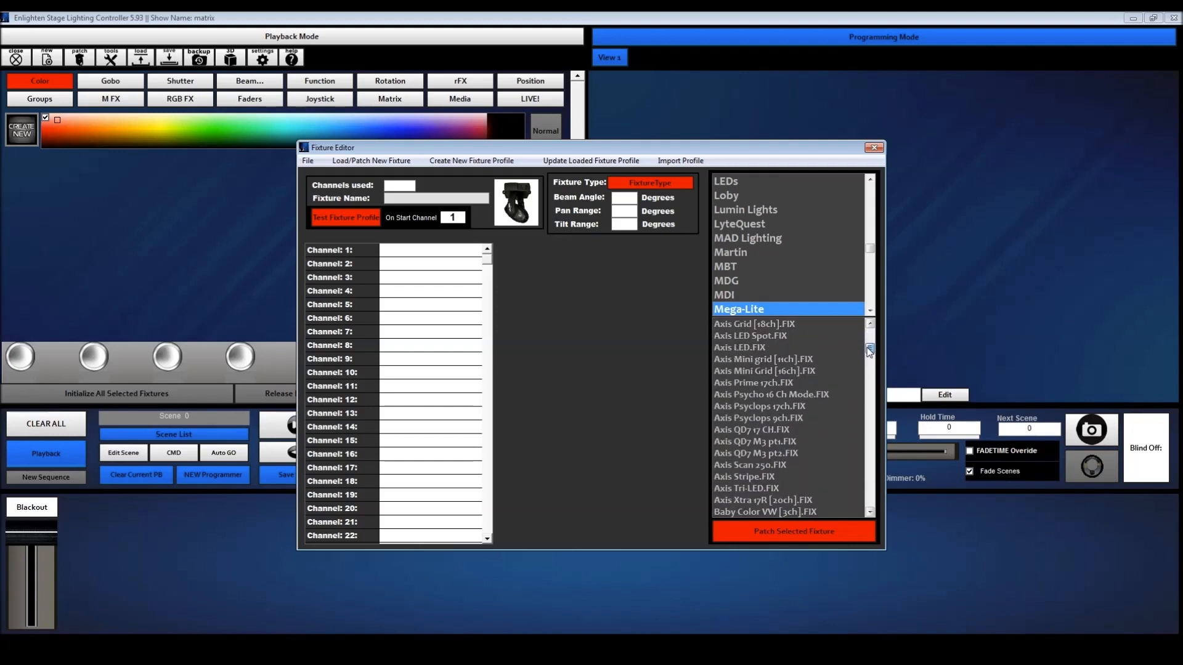
Load the Mega-Lite Axis Grid [152ch] profile and browse its channel list
left_click(756, 347)
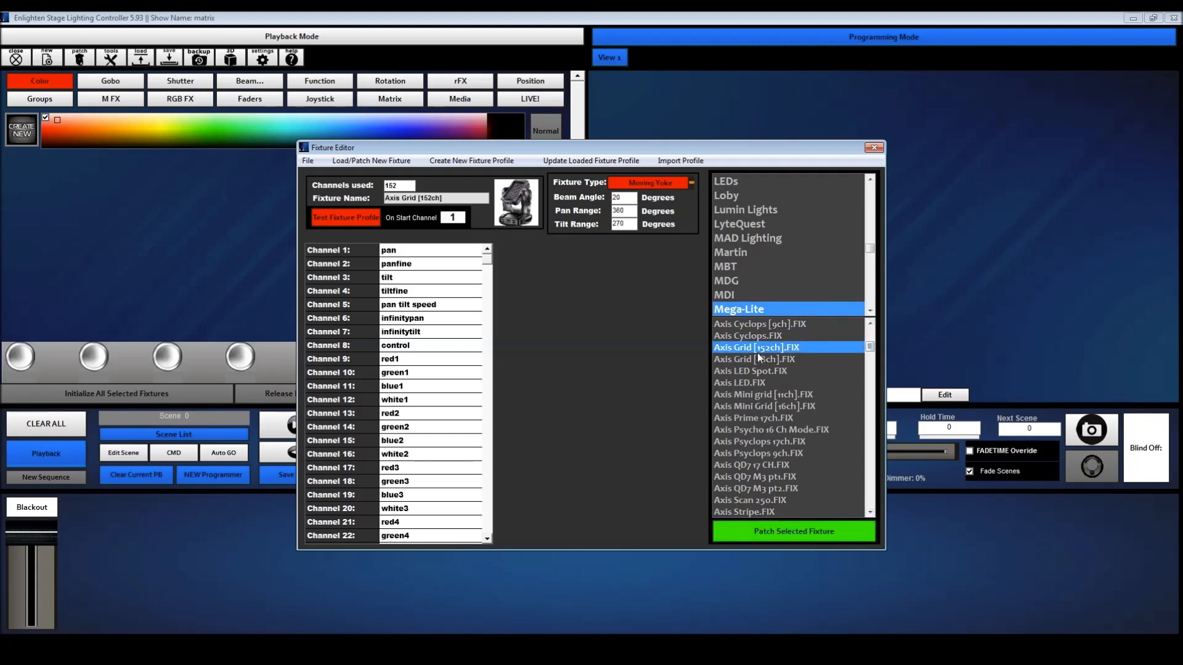
mouse_move(760, 356)
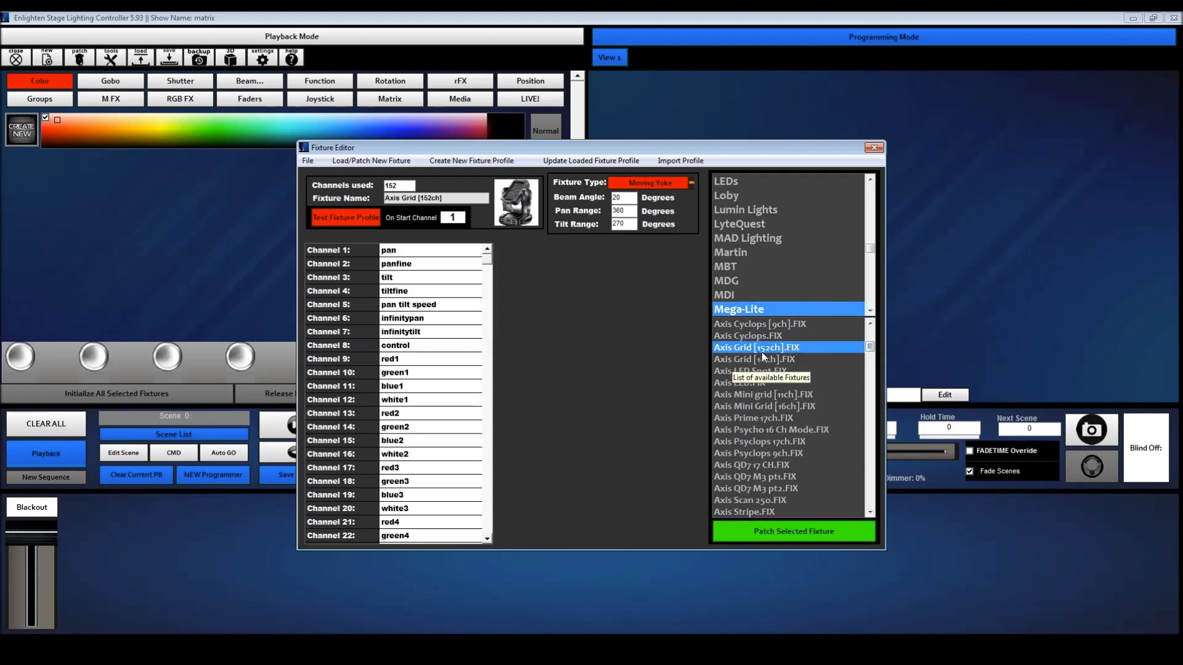
mouse_move(482, 263)
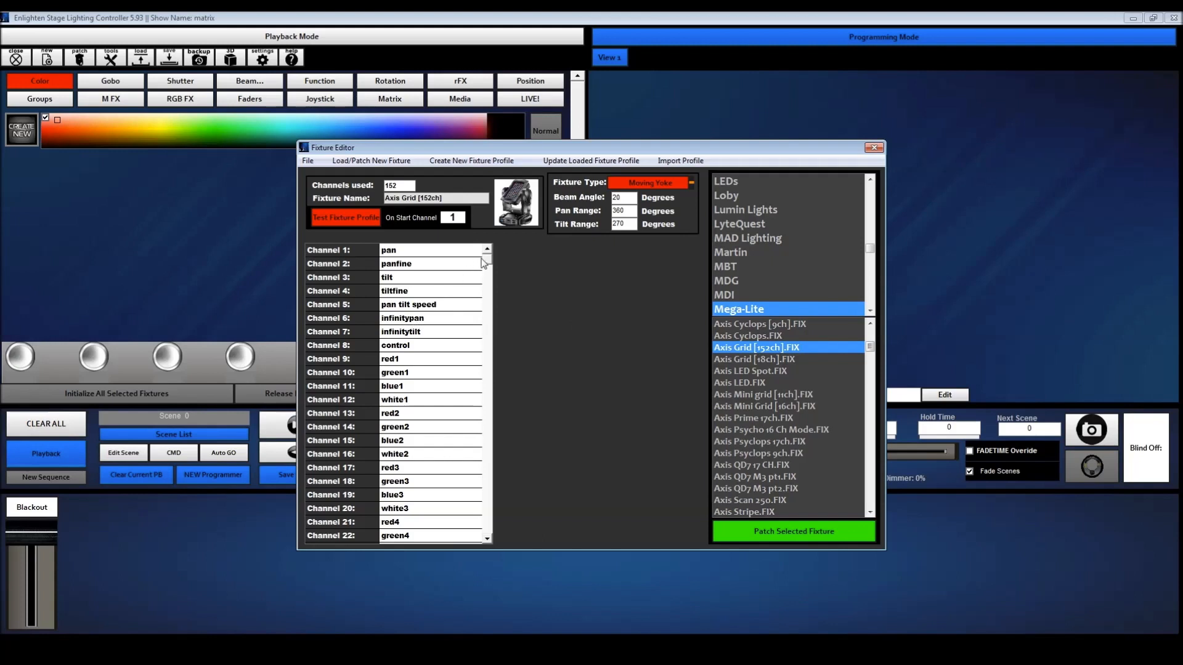
scroll("down", 3)
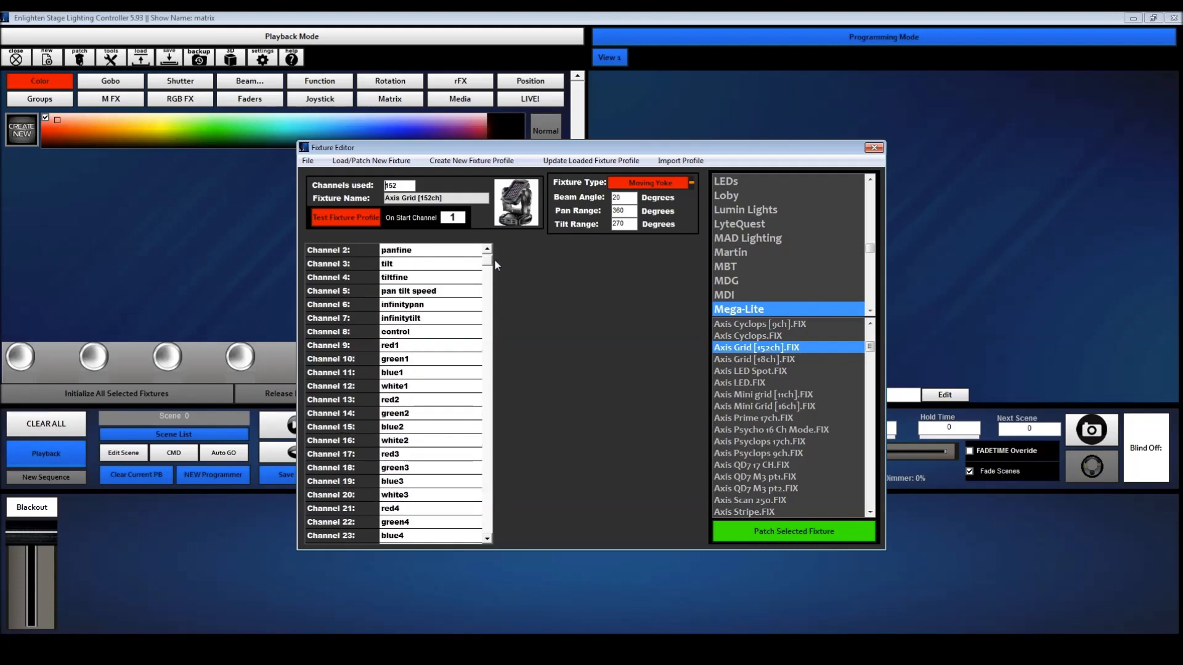
mouse_move(496, 350)
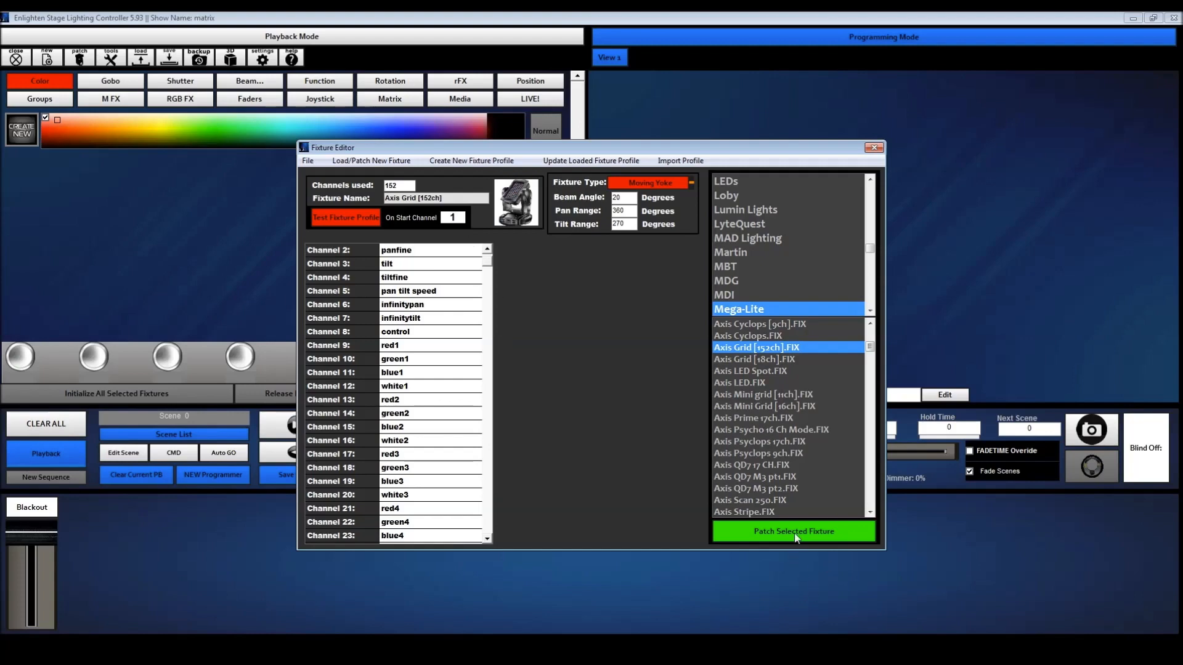
Patch eight Axis Grid [152ch] fixtures, accepting added universes, and close the Fixture Editor
left_click(793, 531)
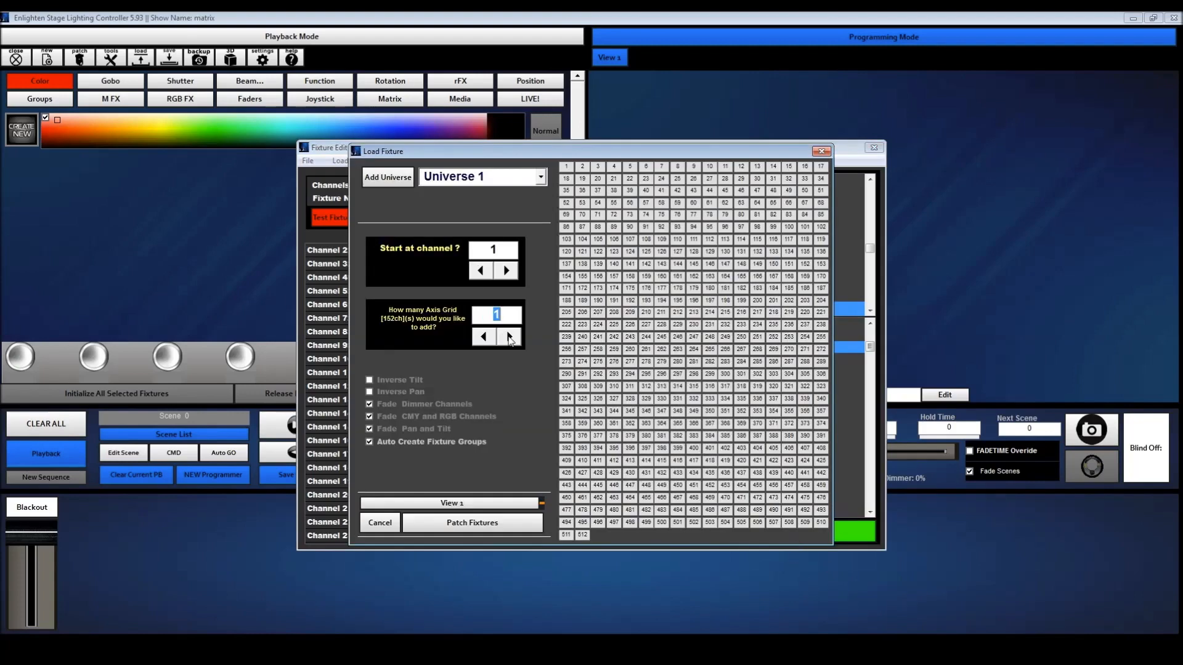
left_click(509, 336)
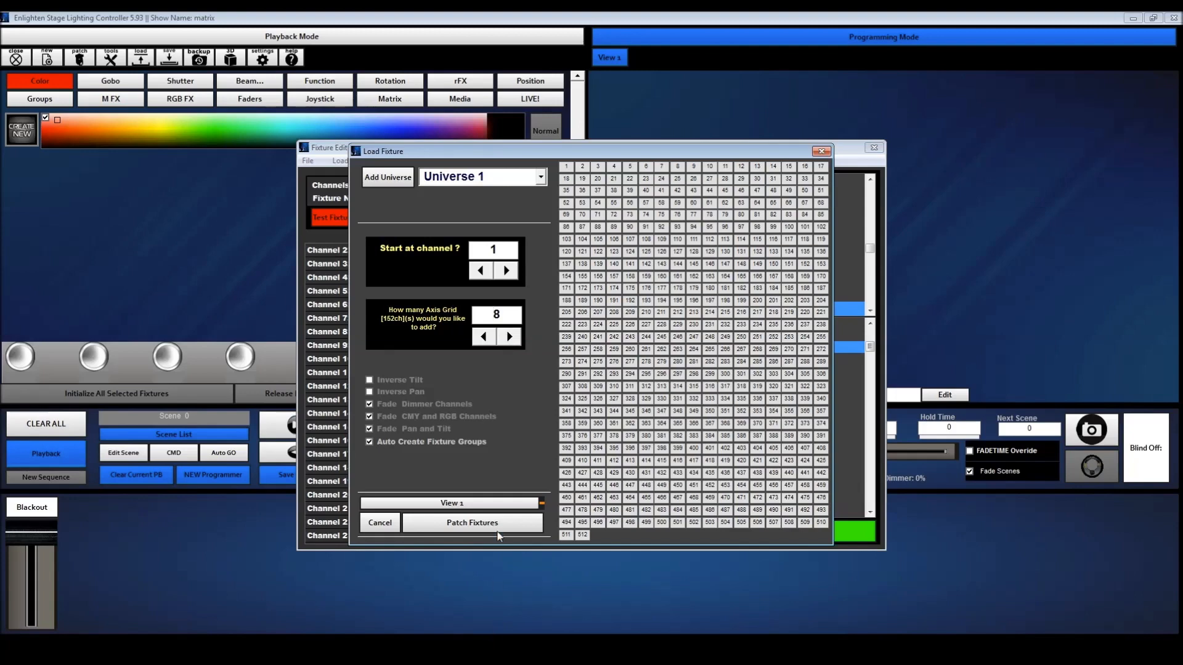
left_click(472, 523)
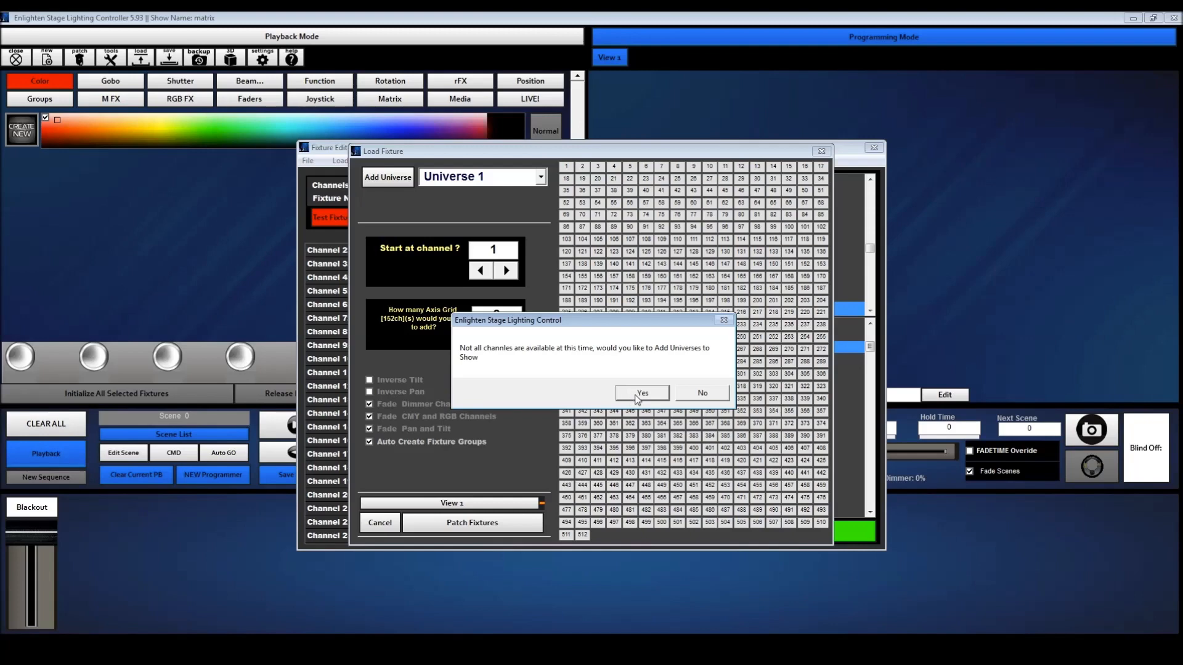
left_click(640, 393)
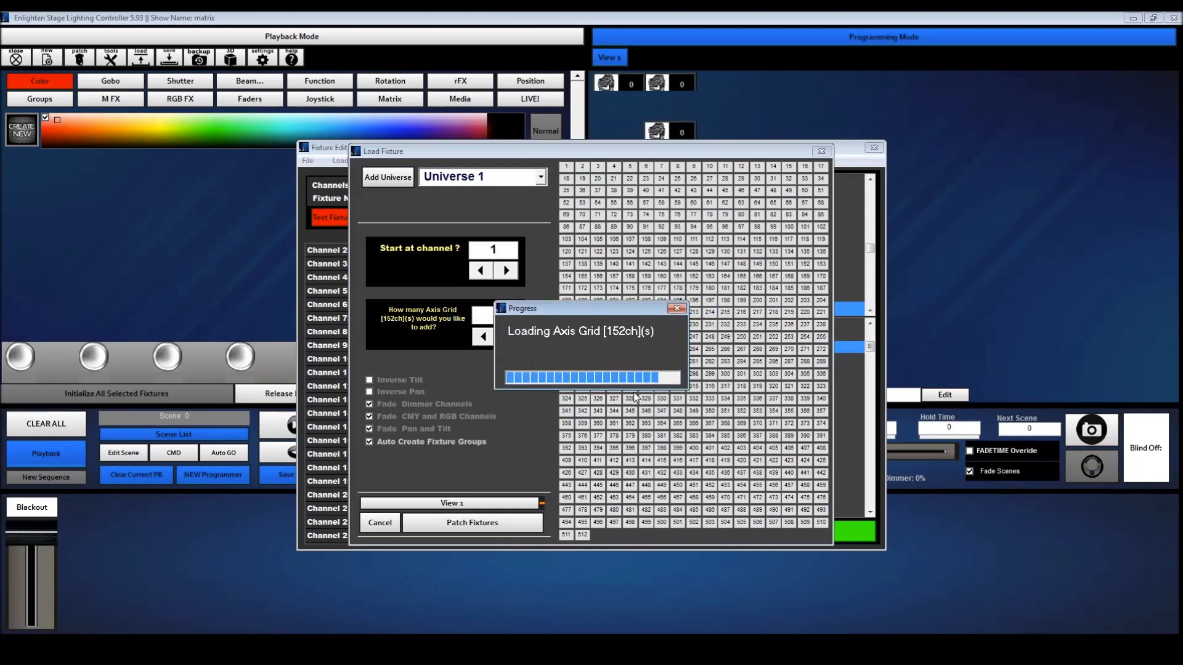
left_click(471, 523)
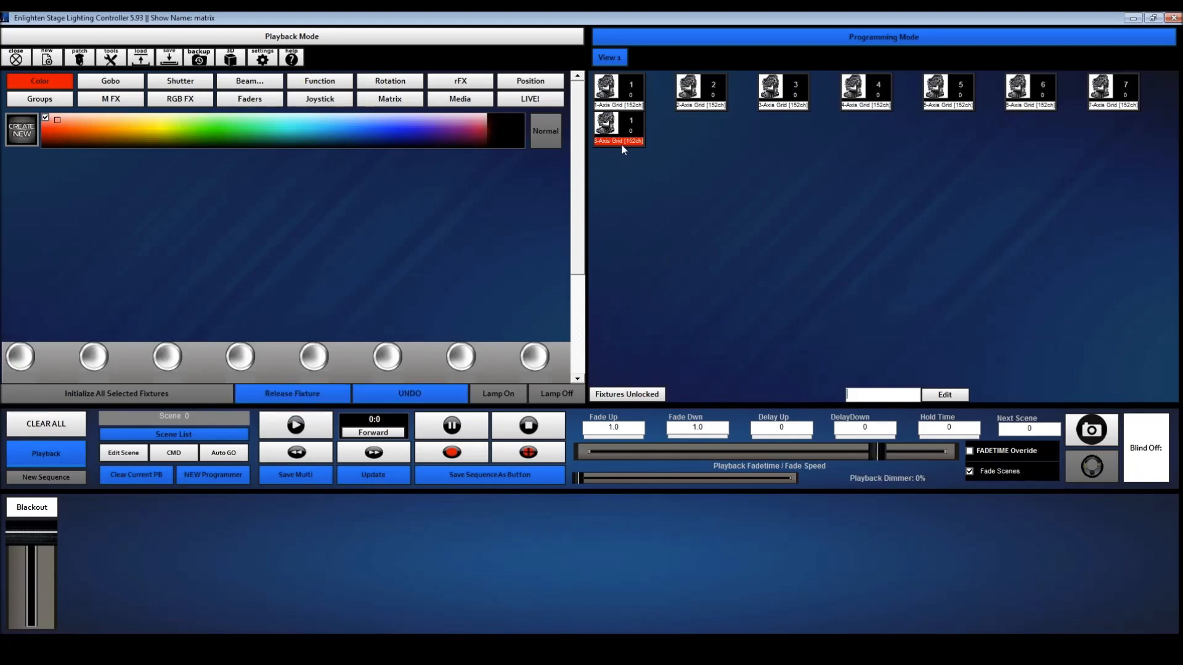
right_click(618, 128)
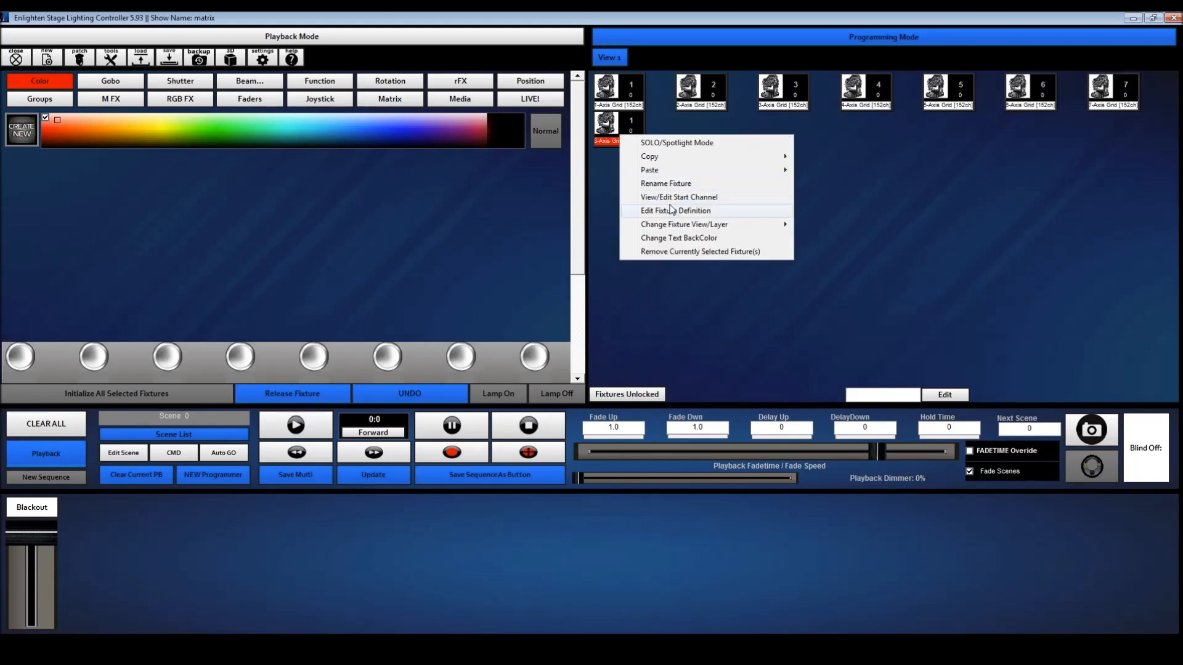
left_click(675, 210)
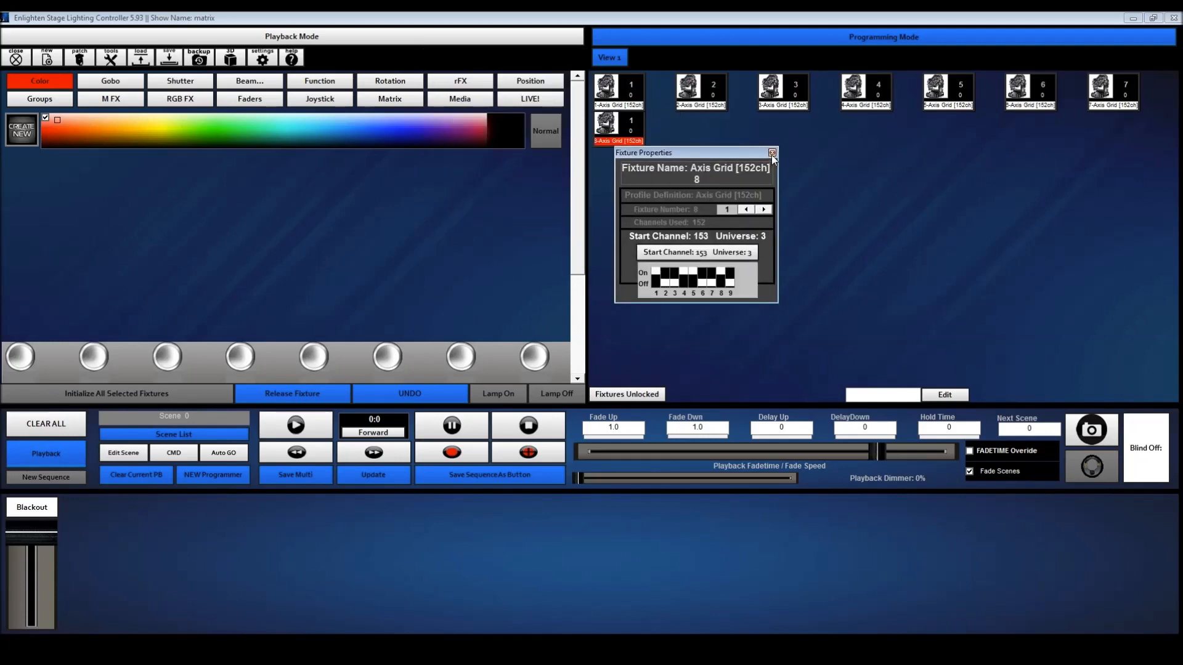
left_click(111, 54)
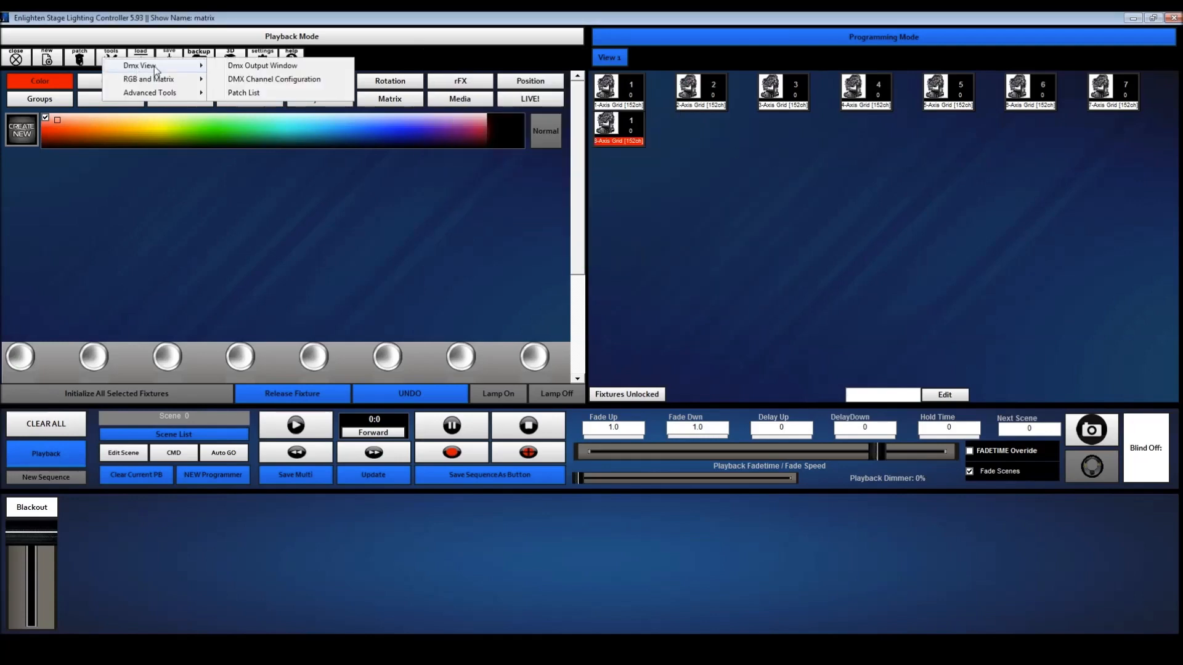
left_click(243, 92)
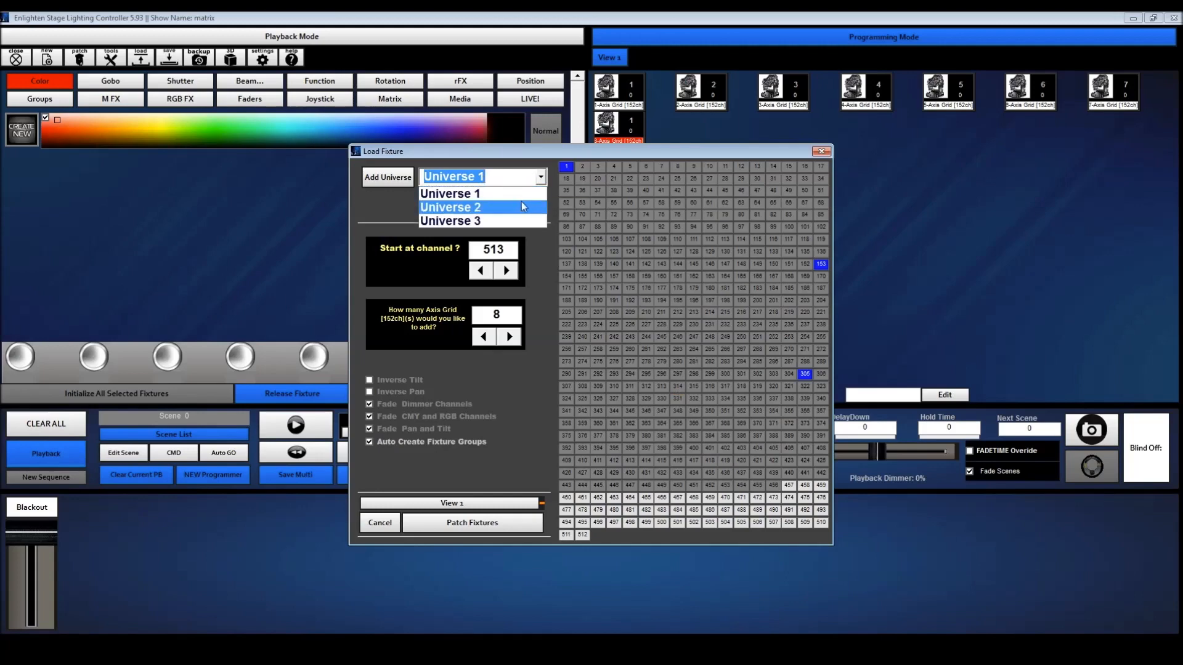
left_click(450, 207)
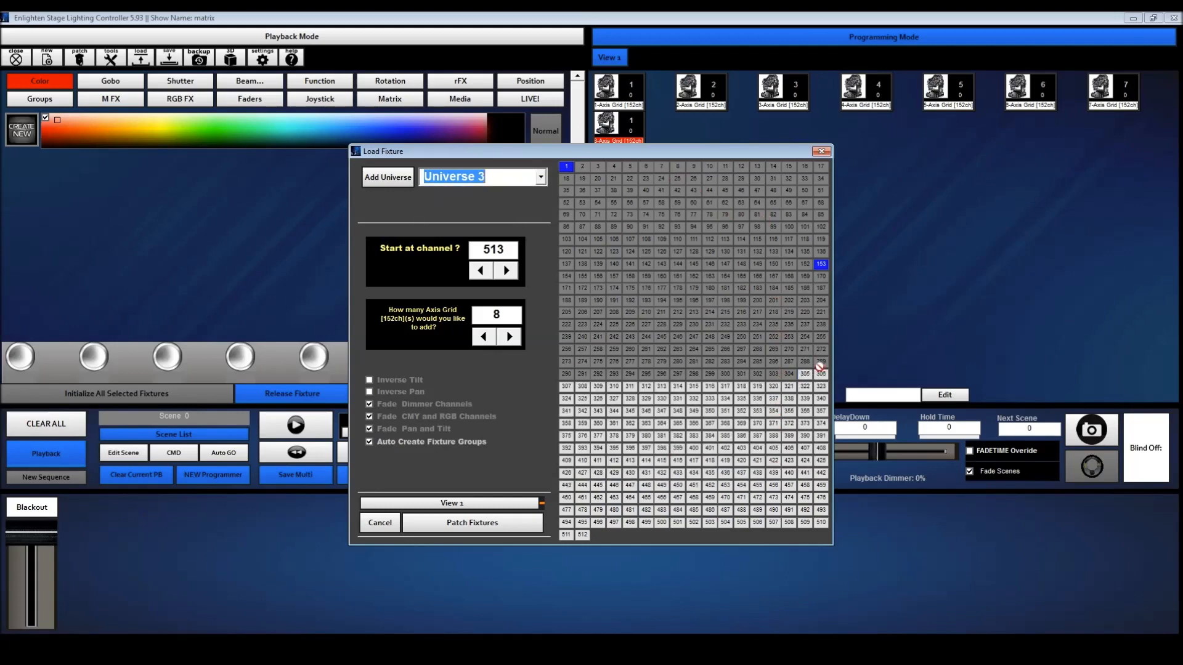
mouse_move(803, 184)
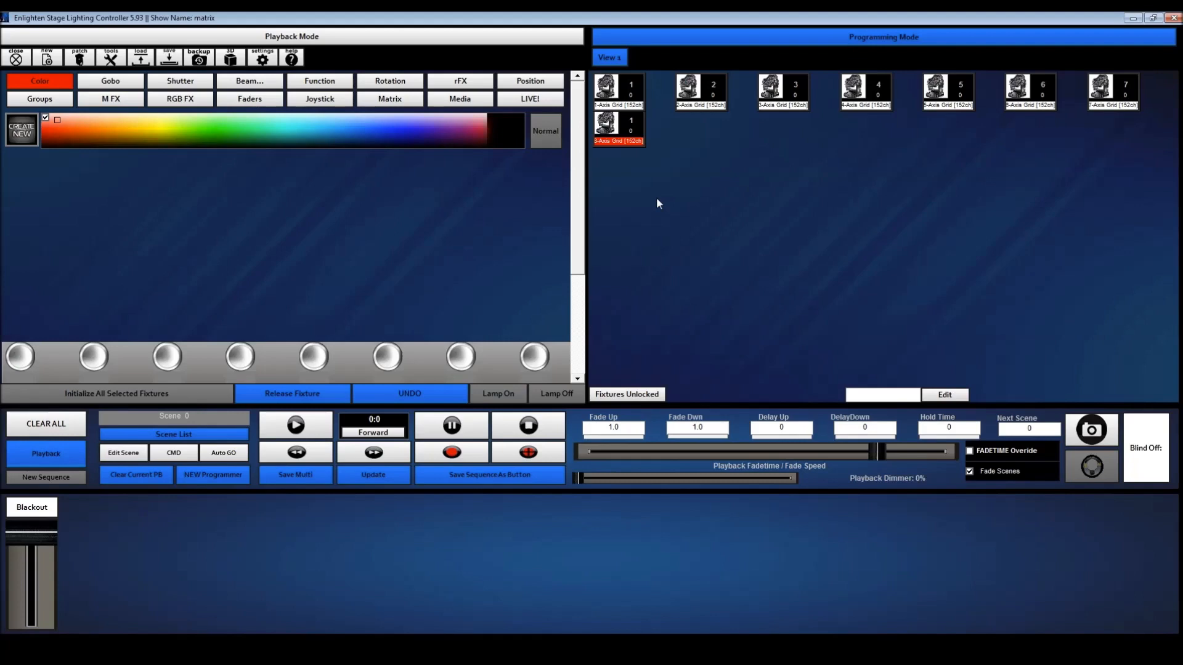
mouse_move(670, 148)
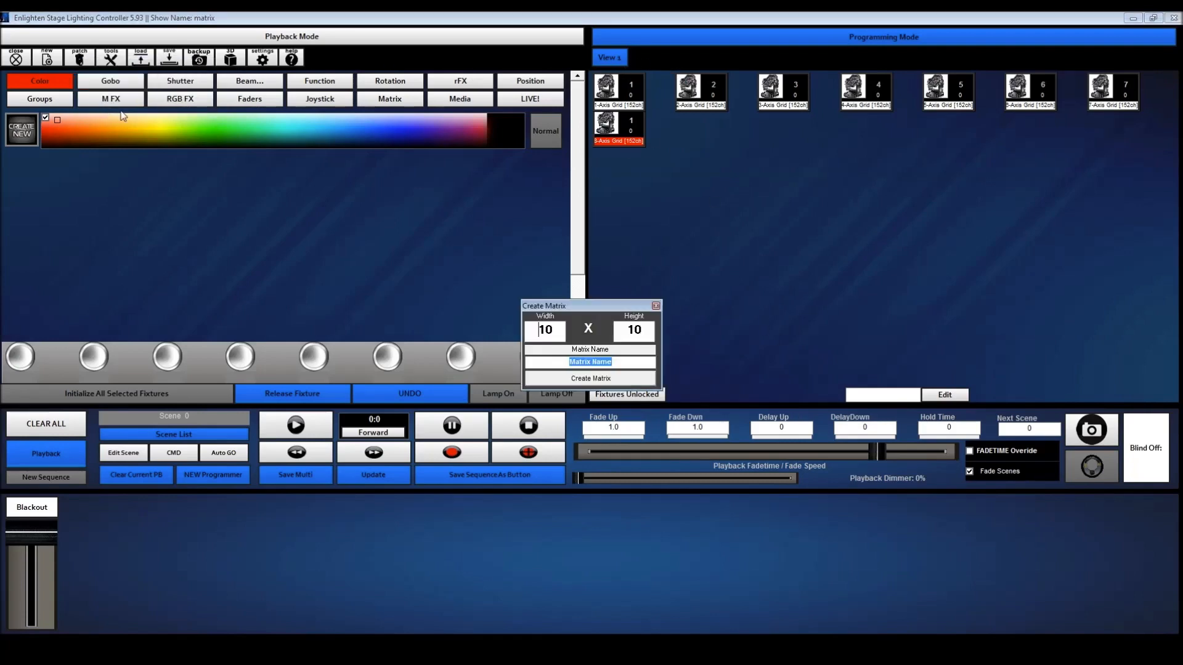
Create a matrix with width 18 and height 6
left_click(544, 330)
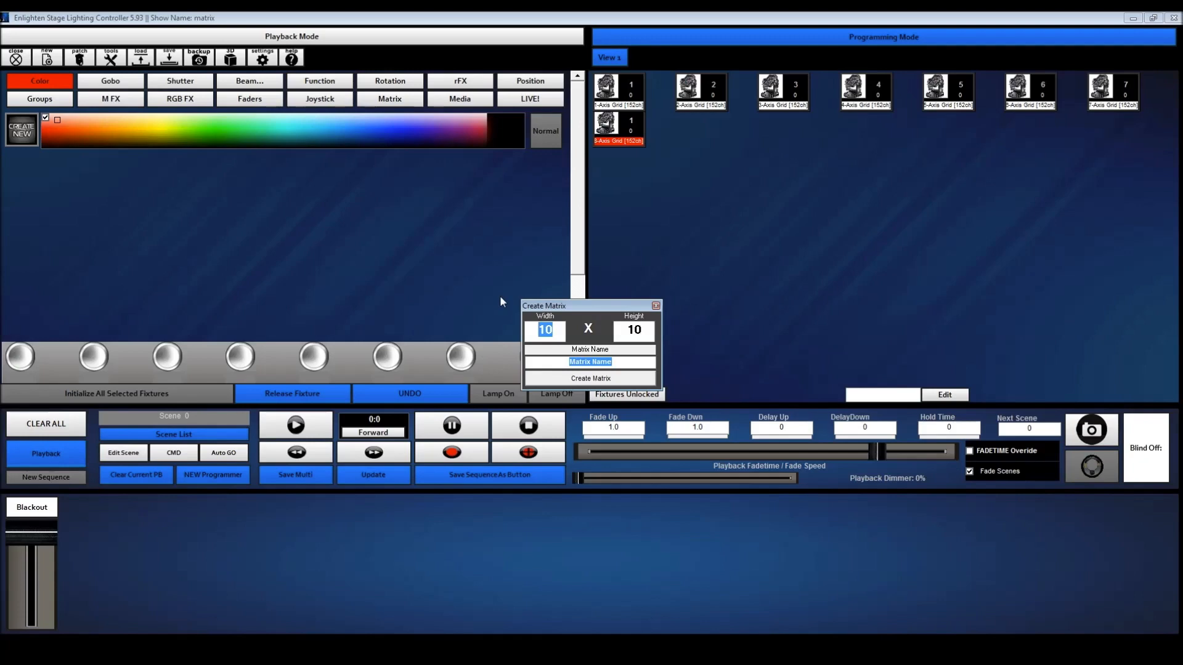
type("18")
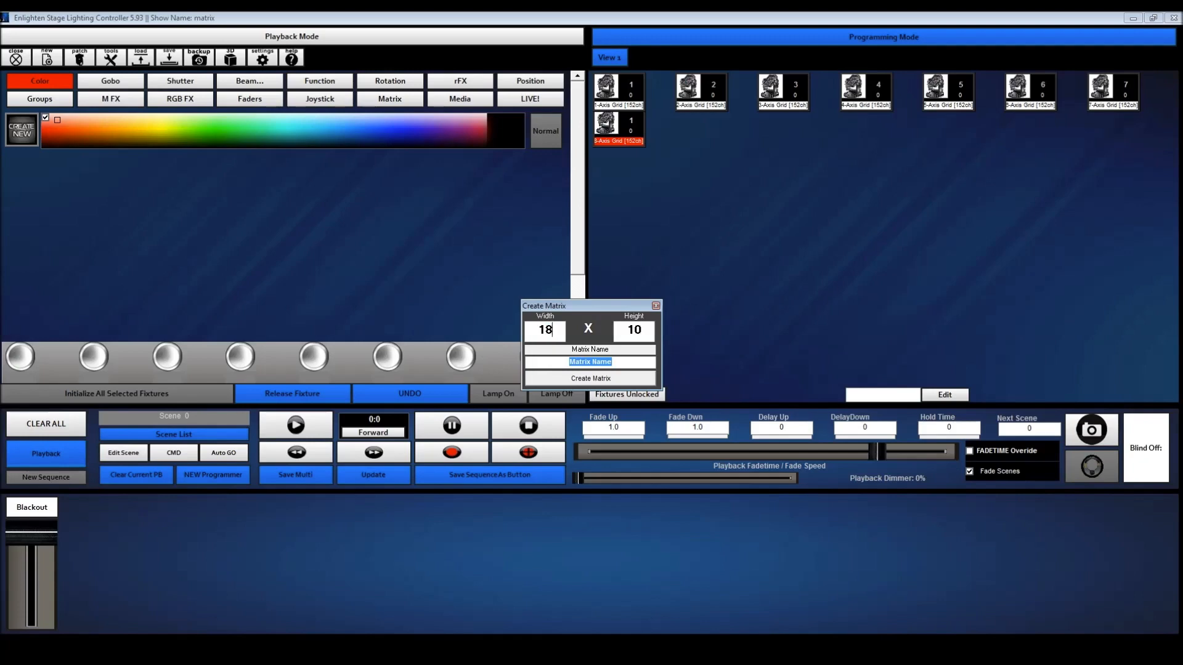
type("6")
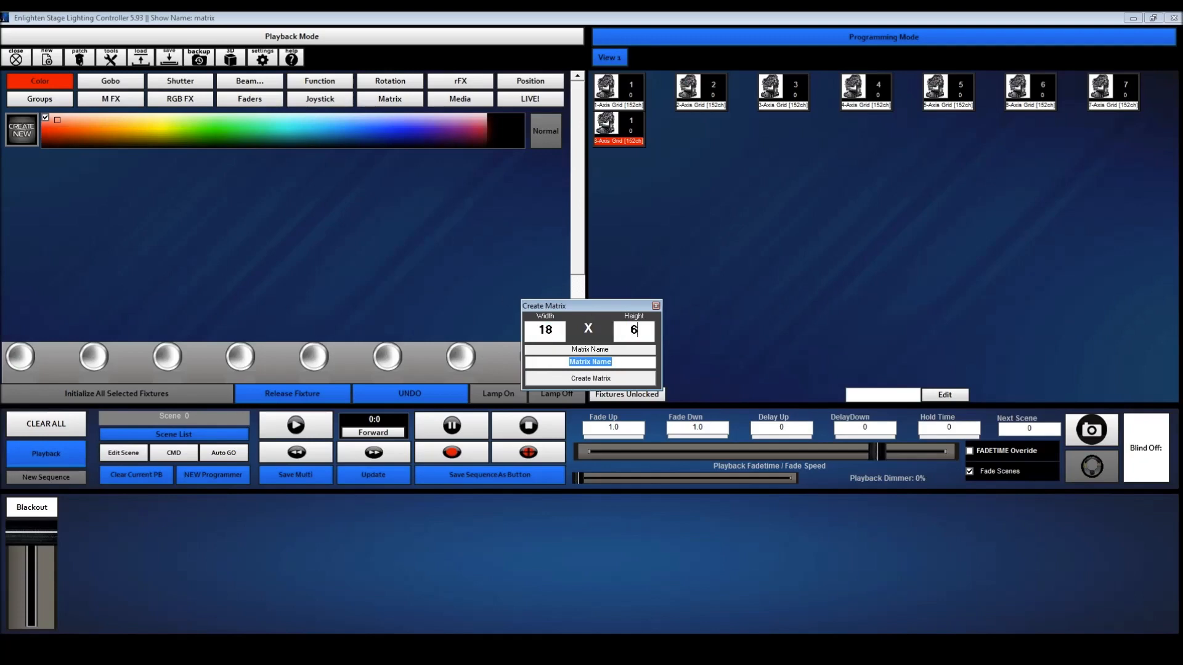
left_click(591, 378)
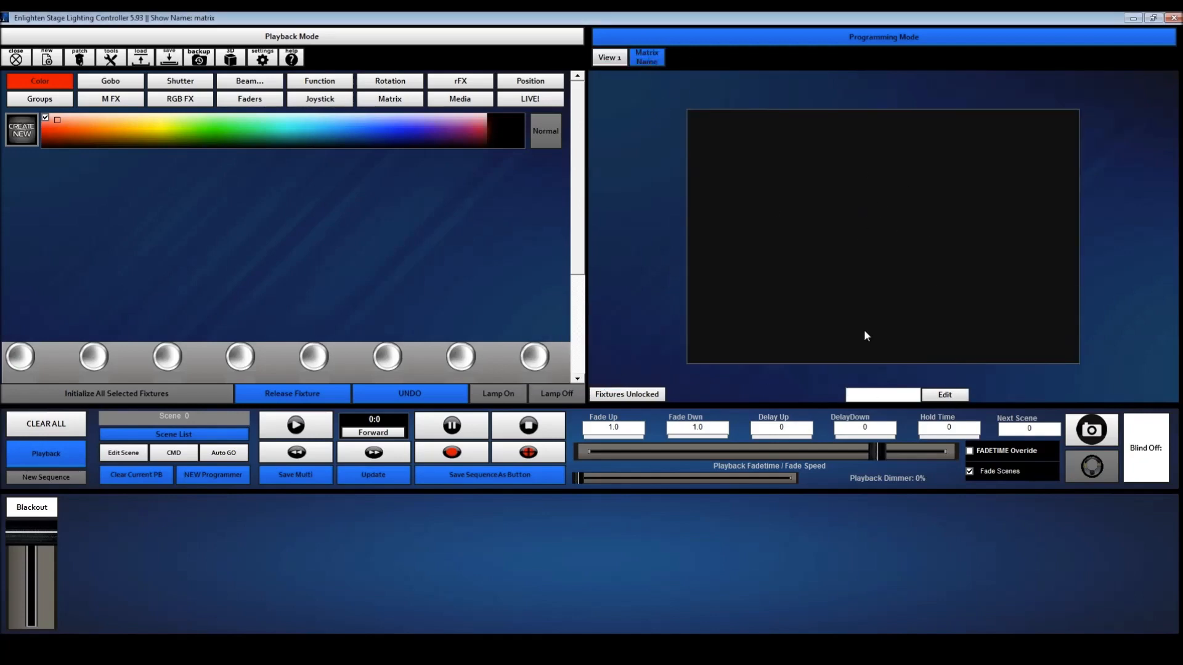
mouse_move(957, 399)
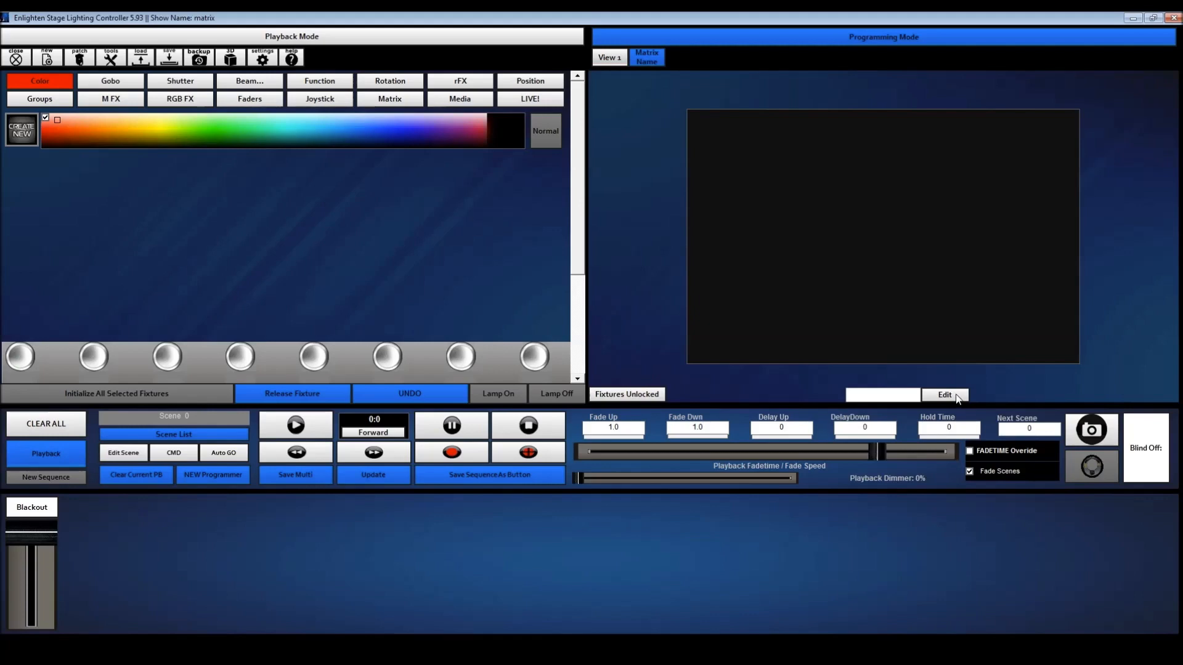
Fill the matrix addressing grid by mapping the Axis Grid fixtures into it
left_click(944, 395)
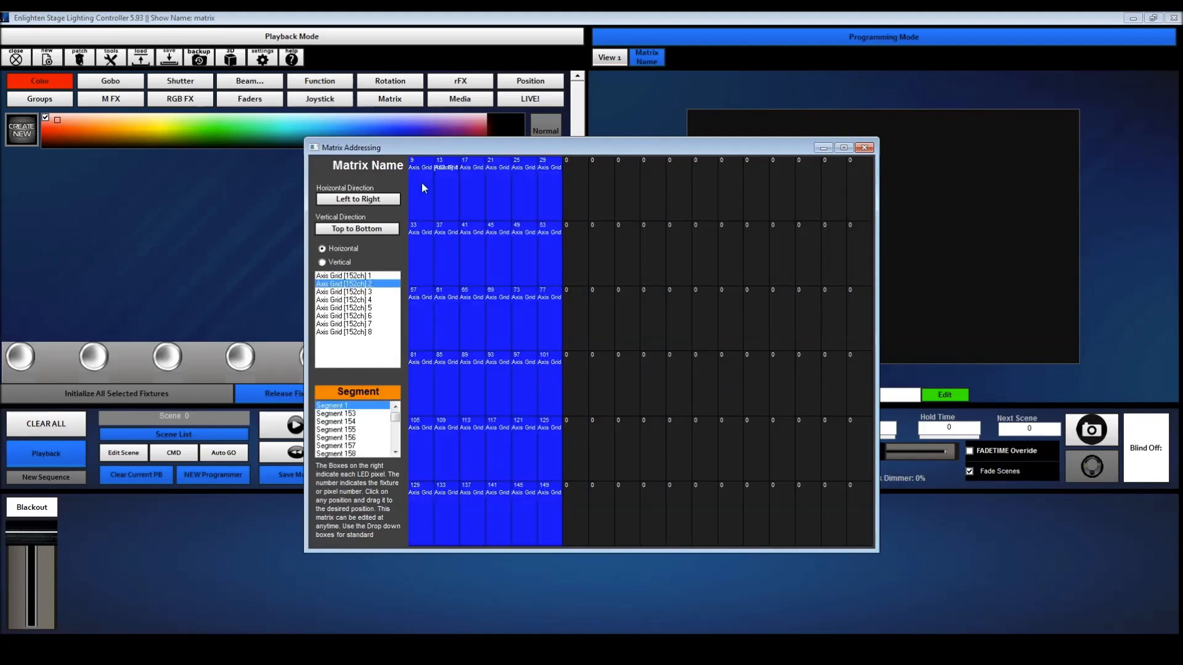
left_click(343, 292)
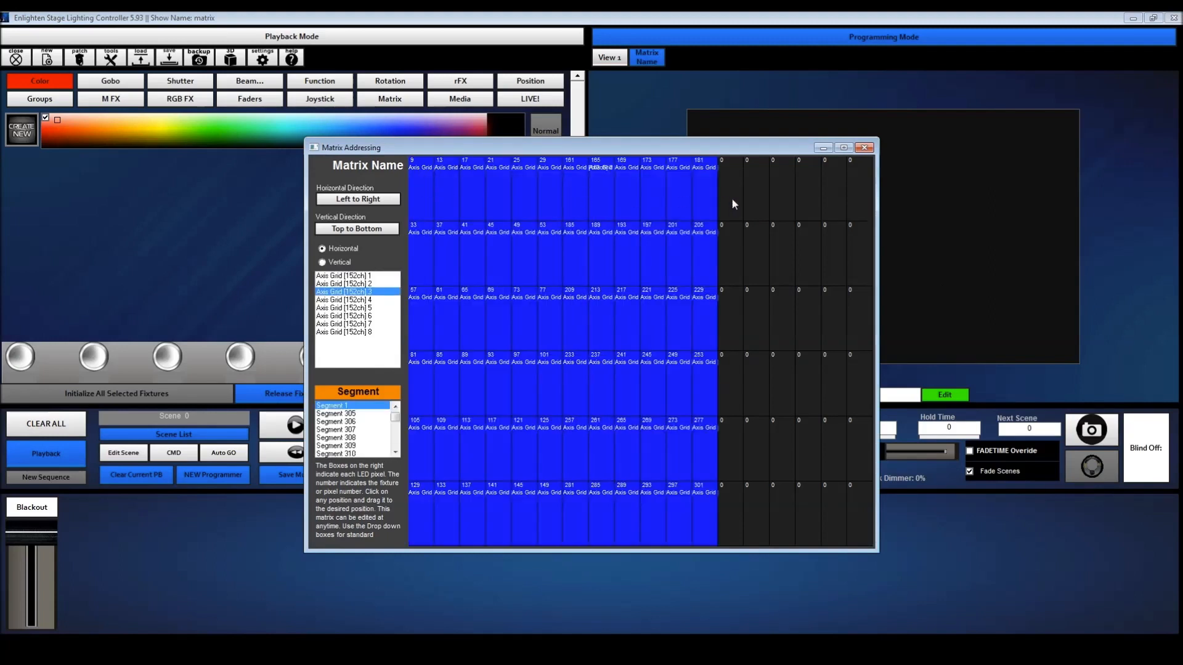
left_click(344, 300)
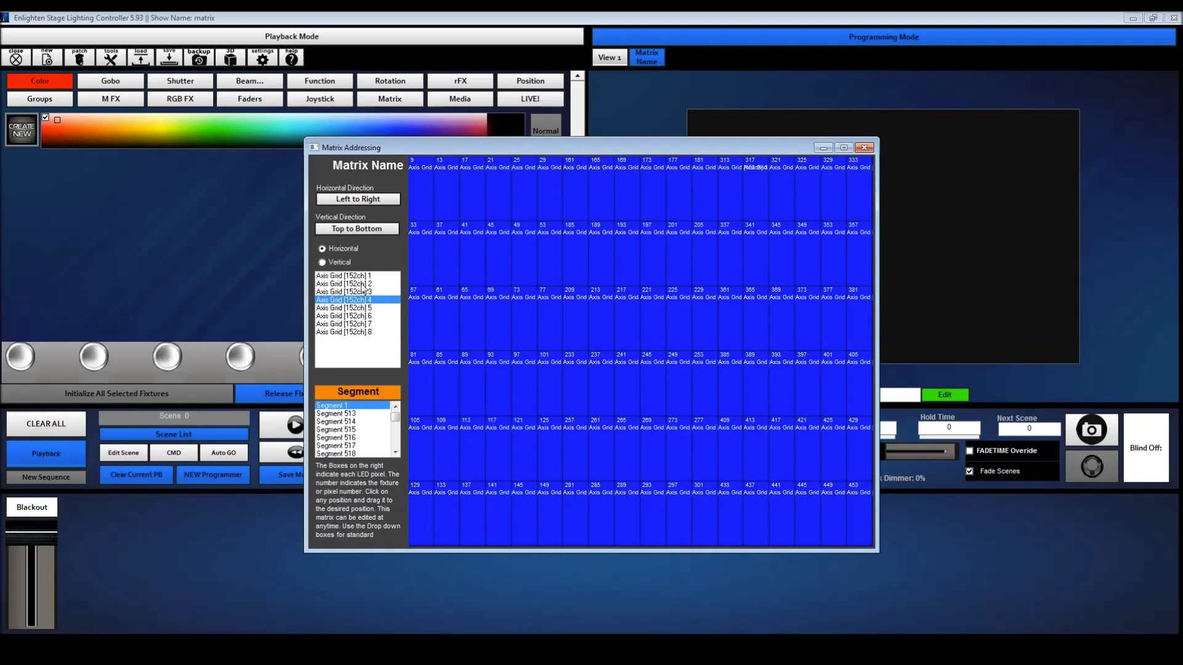
mouse_move(594, 224)
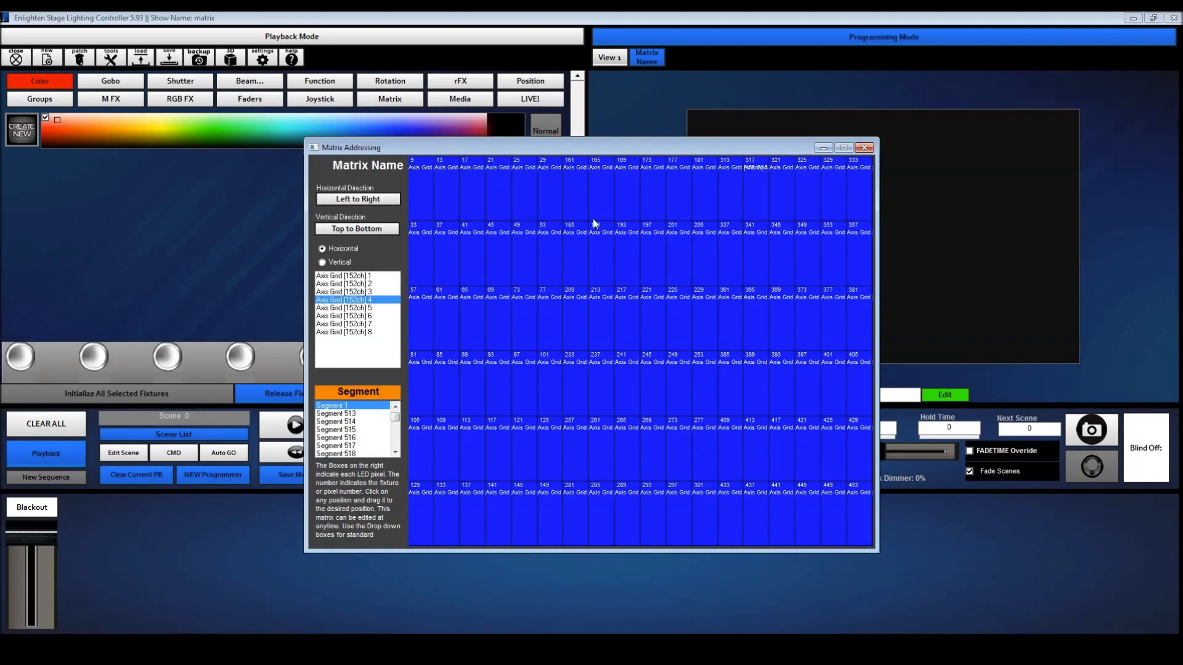
mouse_move(857, 135)
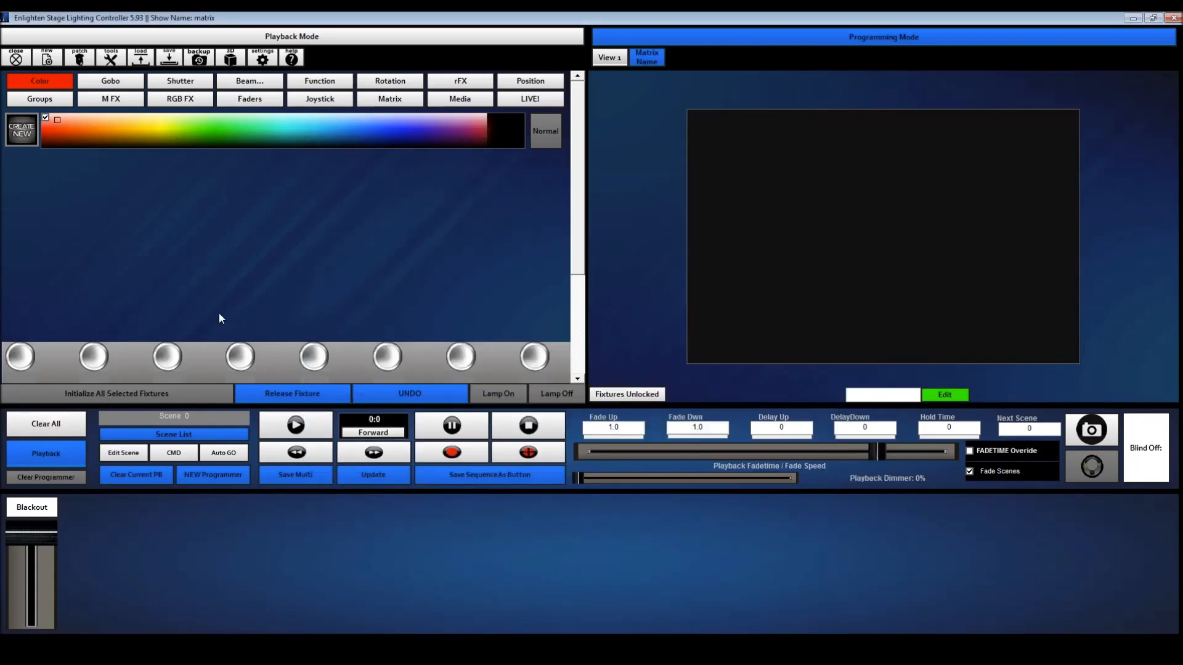
mouse_move(377, 156)
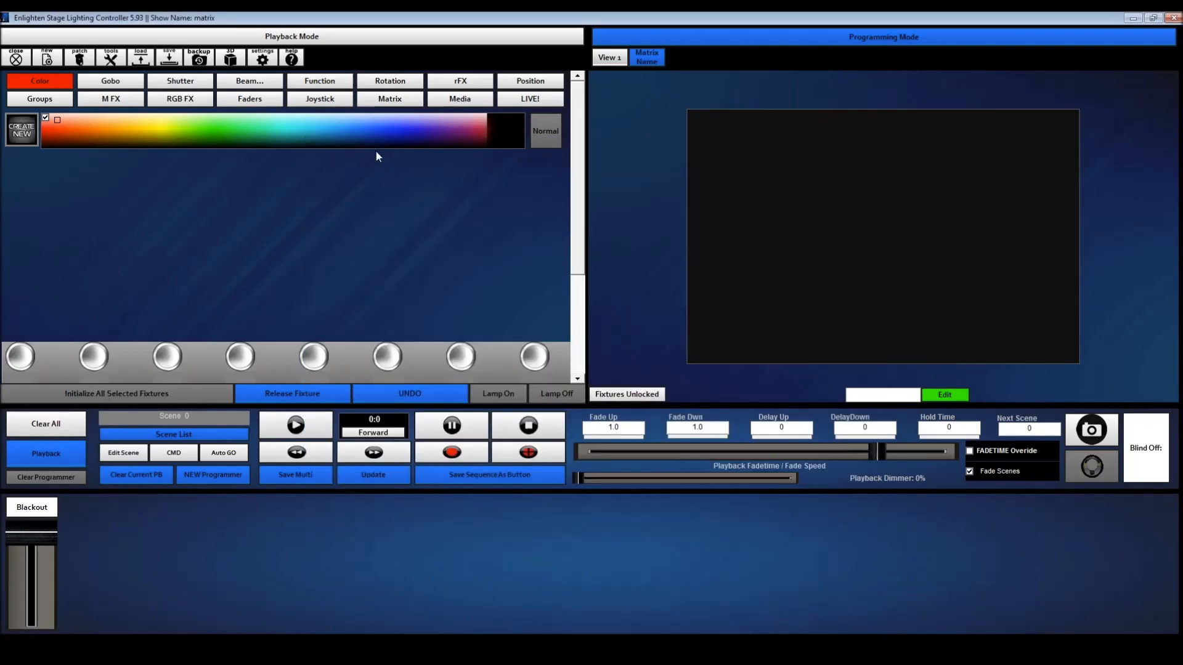
Light the matrix cyan, then run an RGB FX preset on it
left_click(297, 126)
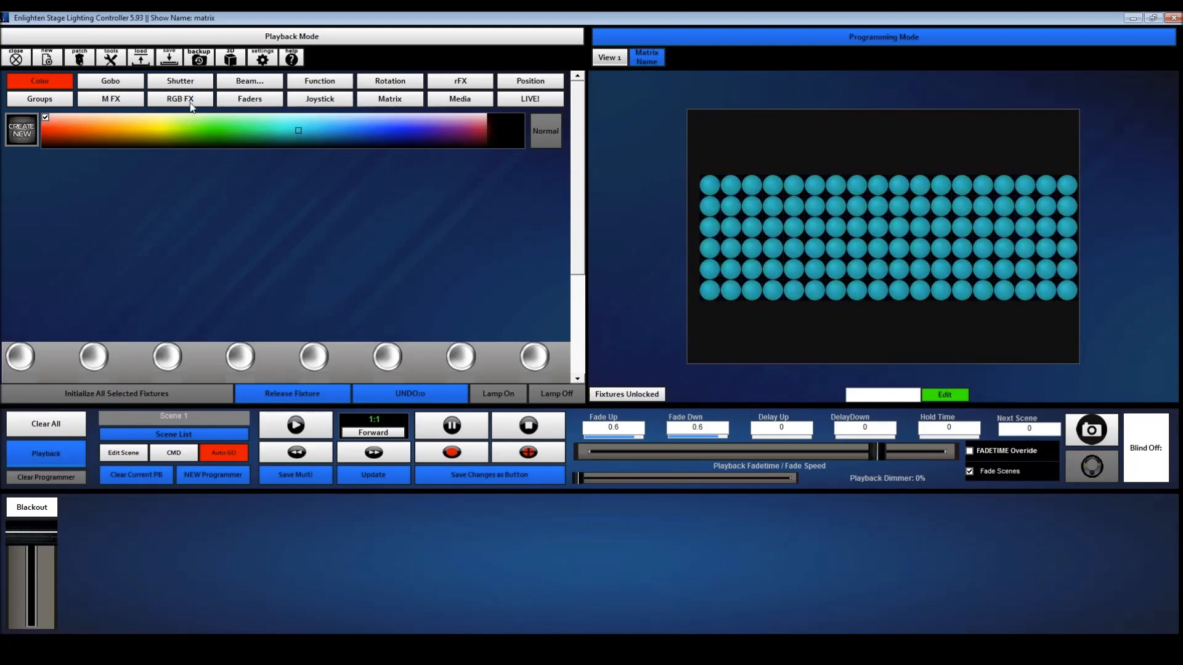
left_click(179, 98)
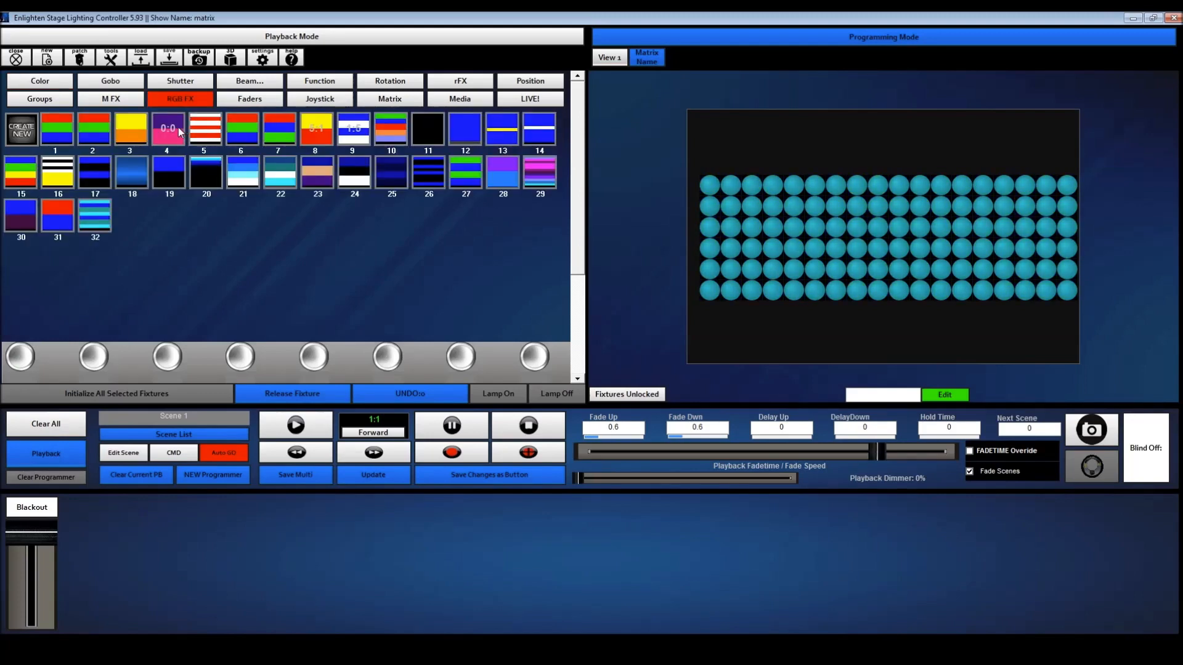
left_click(204, 128)
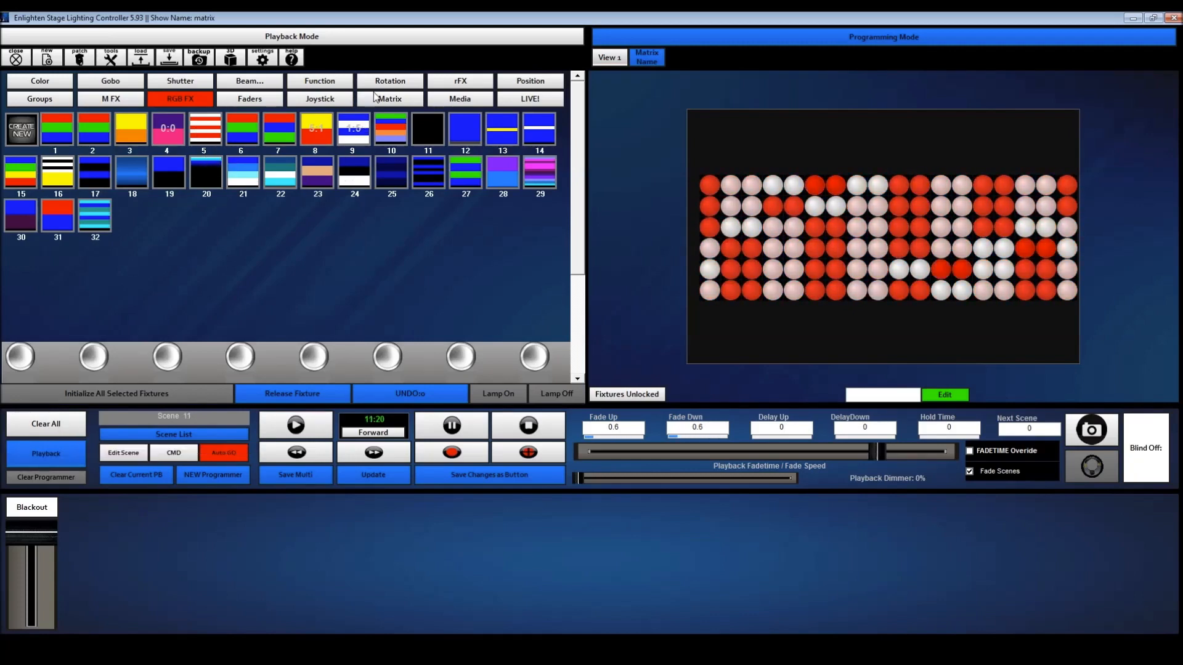
Play a picture on the matrix, then browse the animated GIF library
left_click(390, 98)
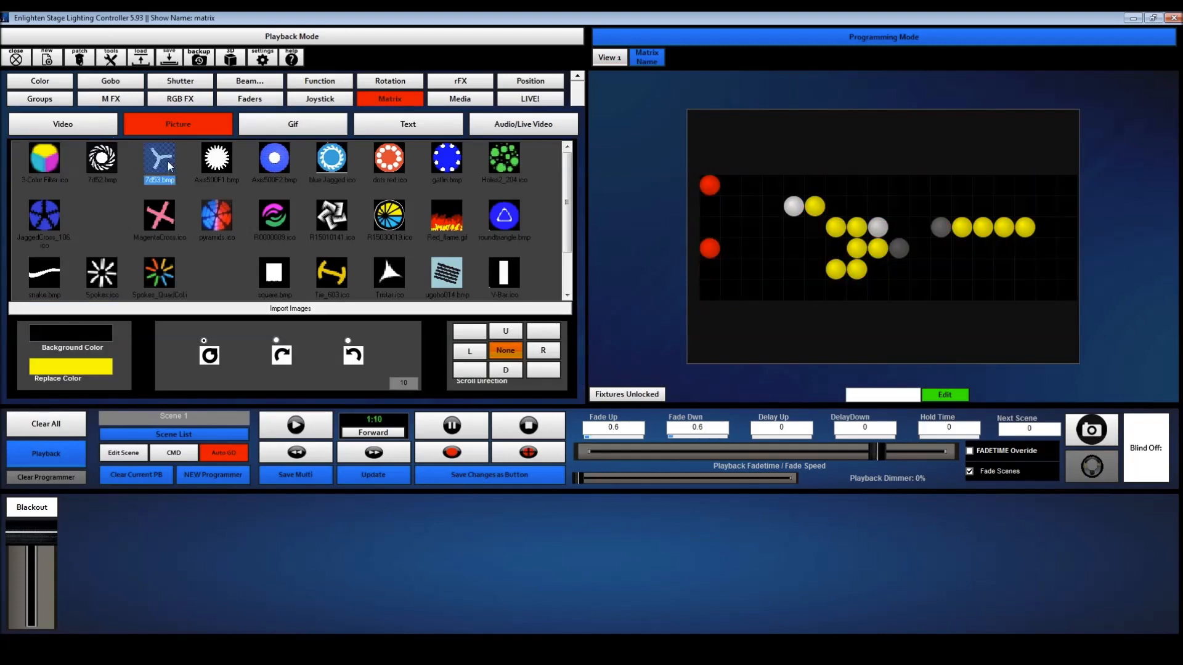
left_click(216, 159)
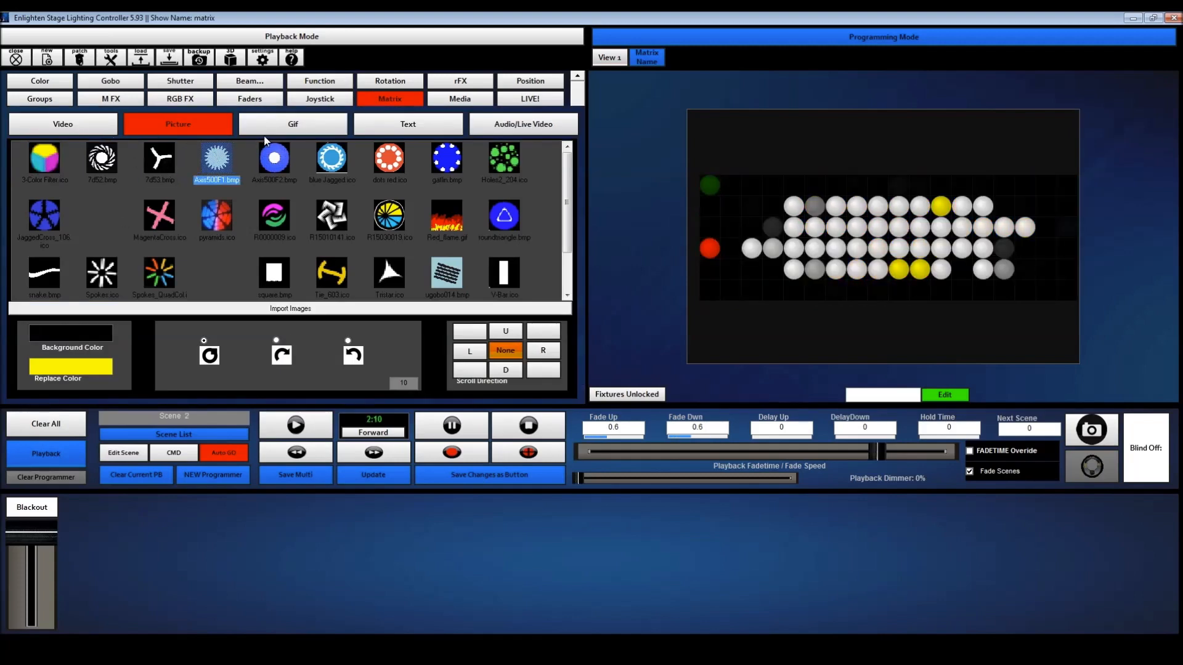
left_click(292, 123)
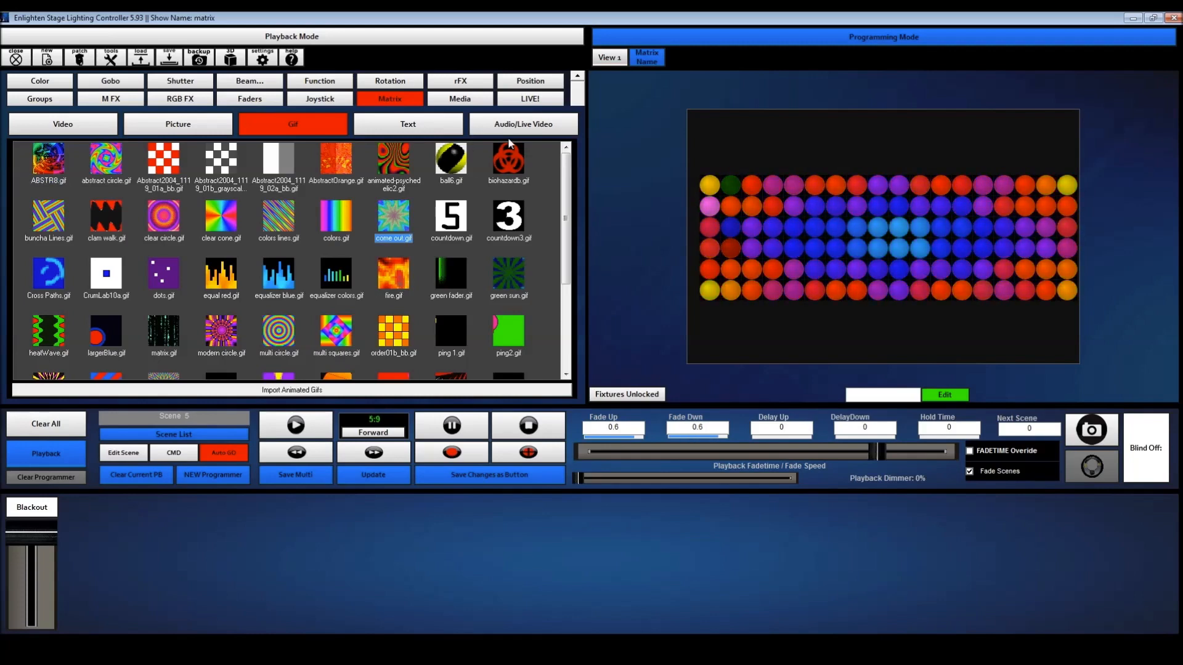
left_click(522, 124)
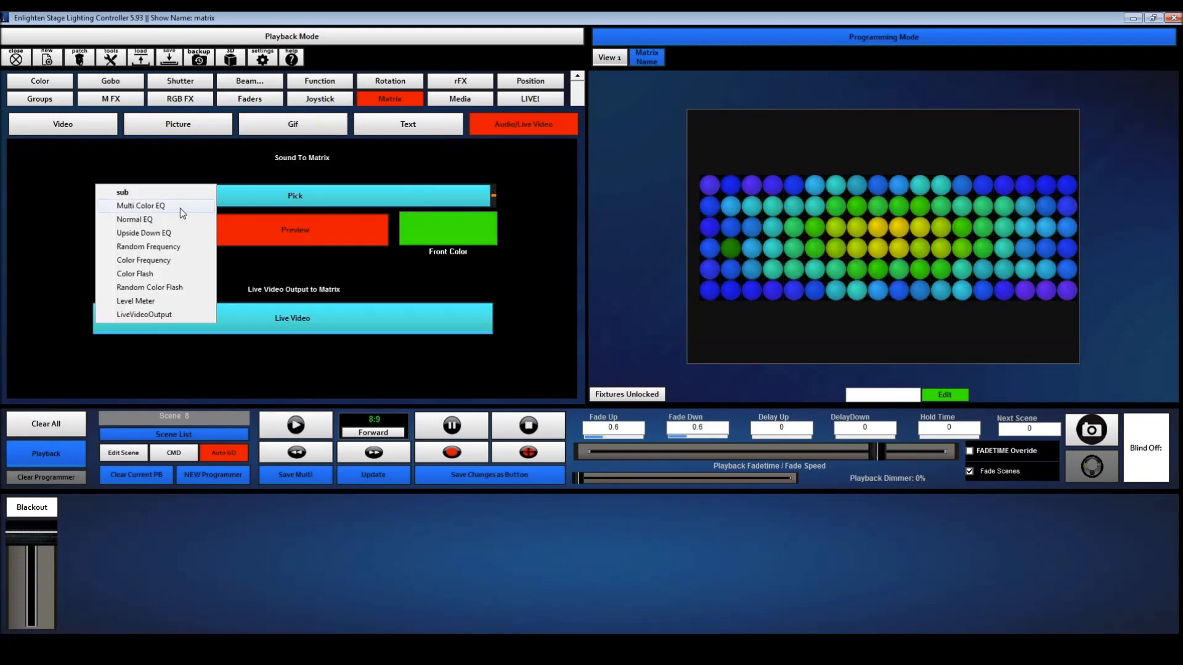
Run Multi Color EQ, then switch the matrix to LiveVideoOutput from Sound To Matrix
left_click(141, 205)
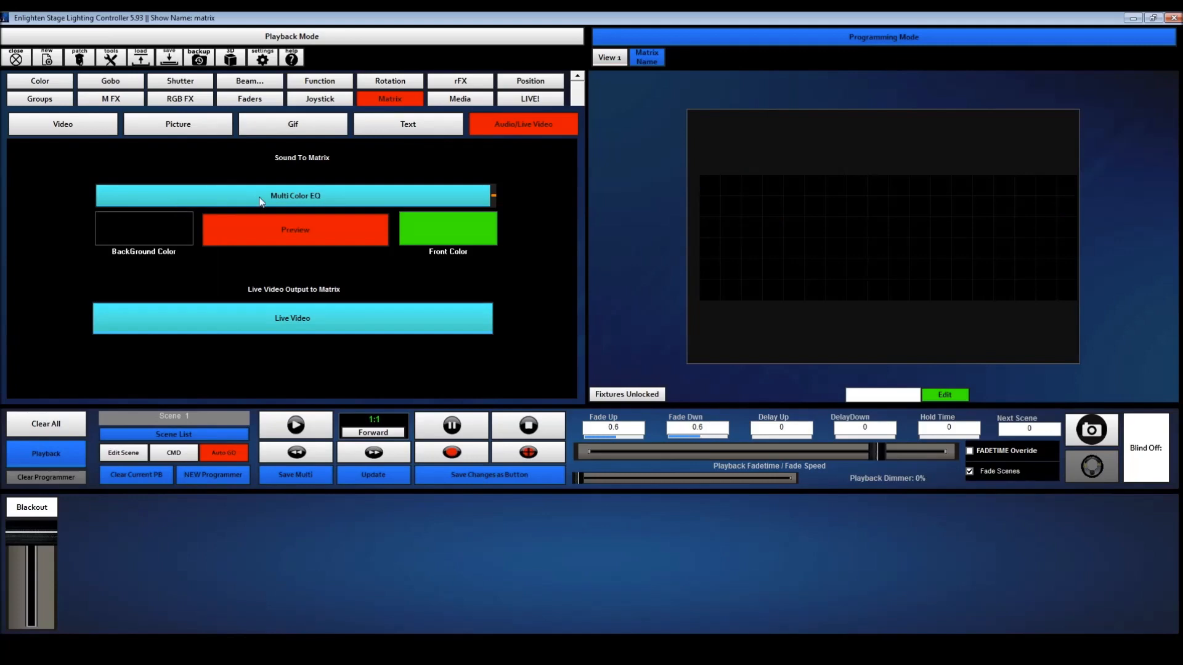
left_click(295, 195)
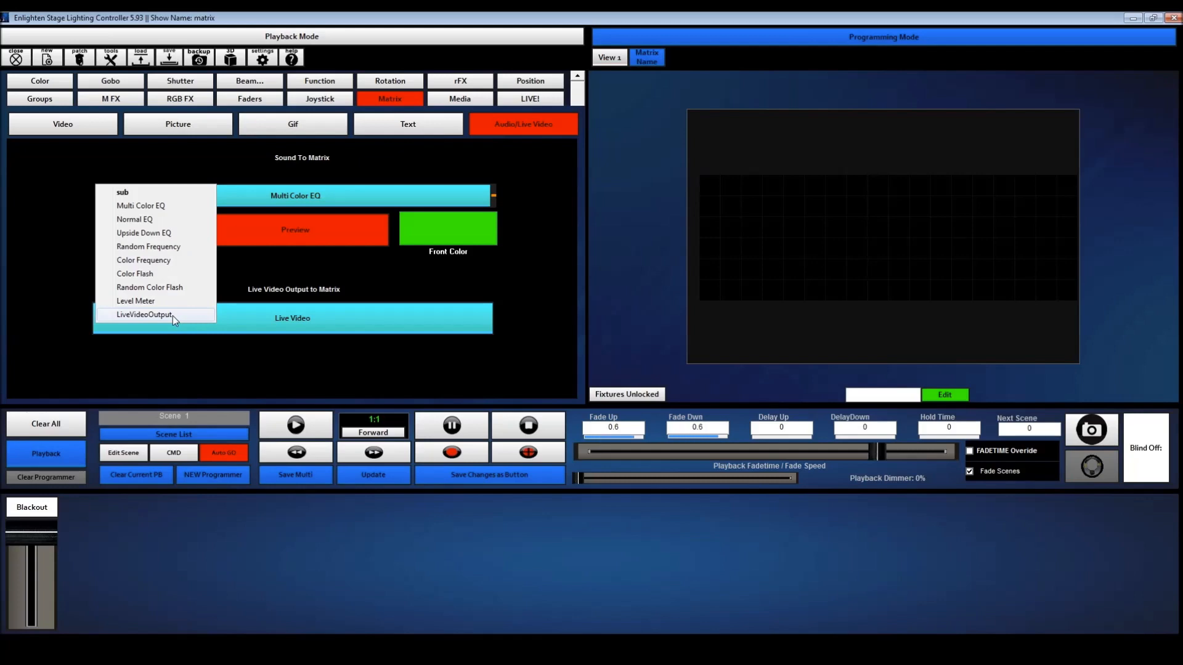
left_click(460, 98)
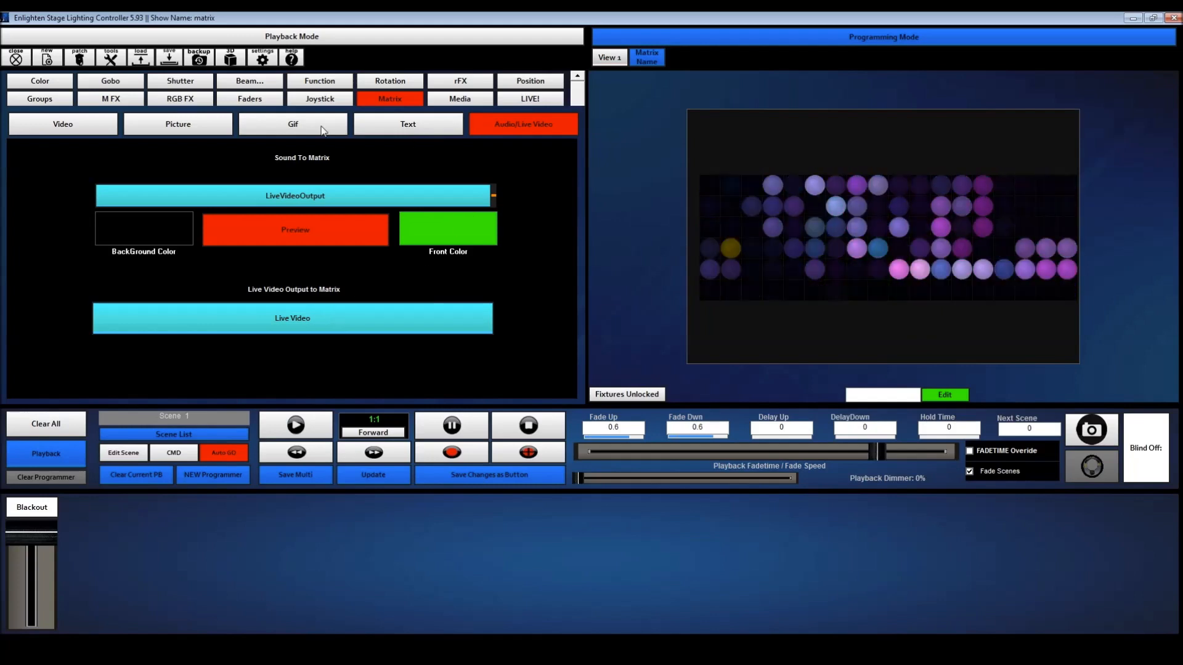
left_click(459, 98)
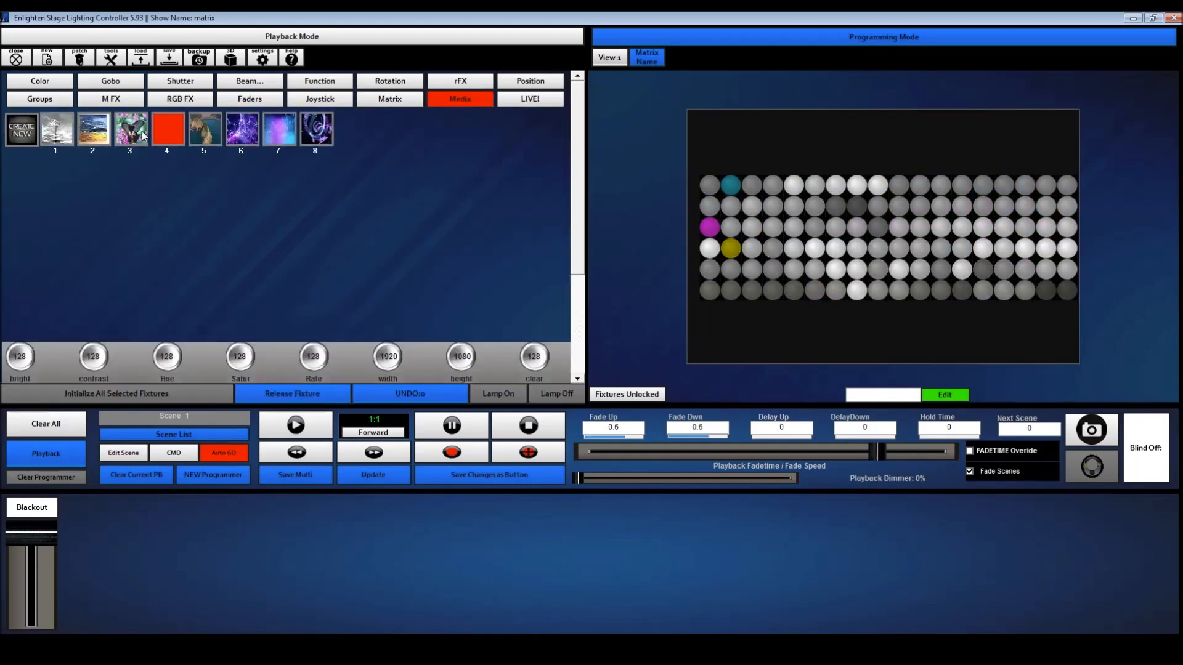
Play two media clips on the matrix, then return to the View 1 fixture overview
left_click(204, 128)
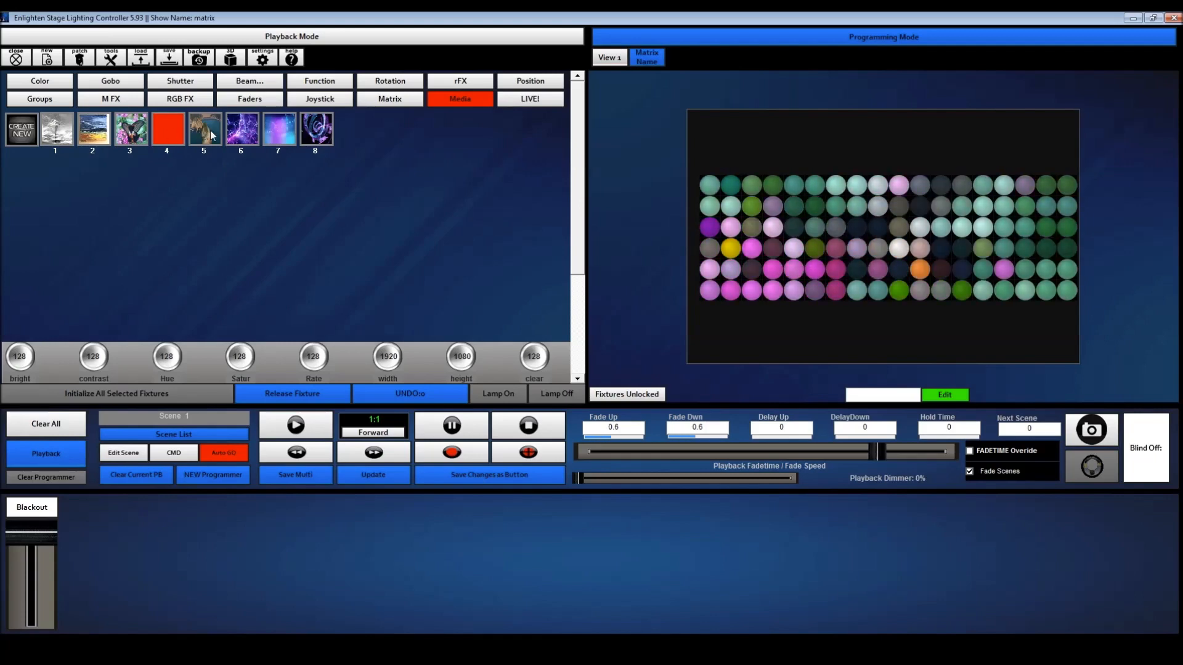
left_click(316, 128)
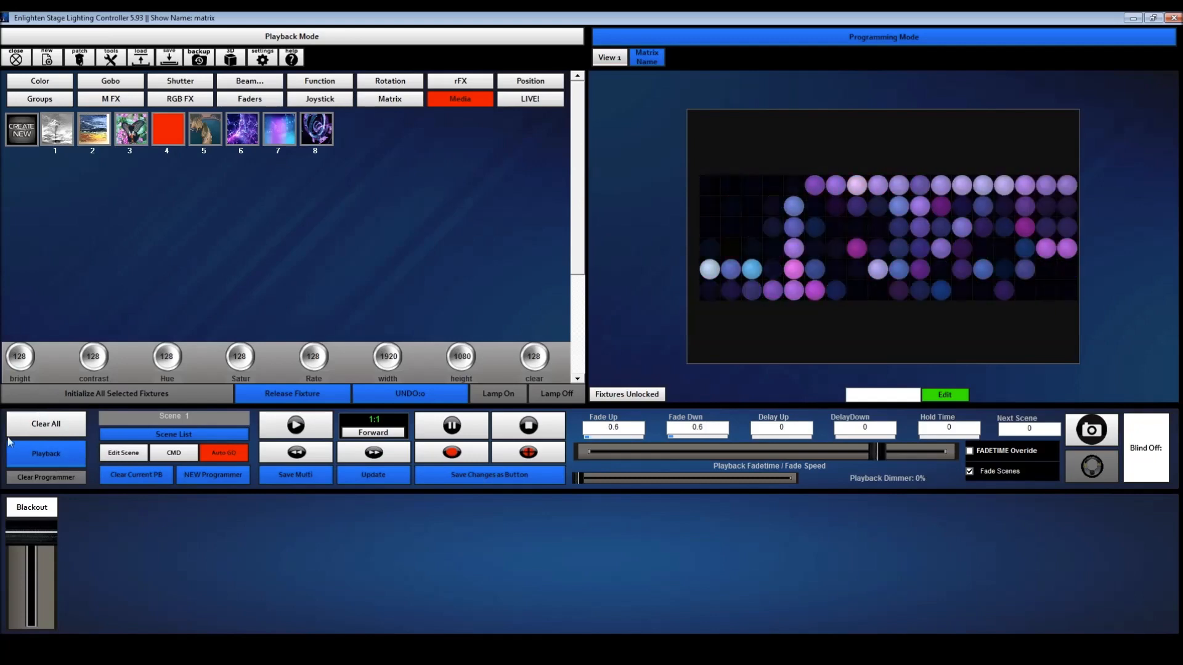
mouse_move(45, 423)
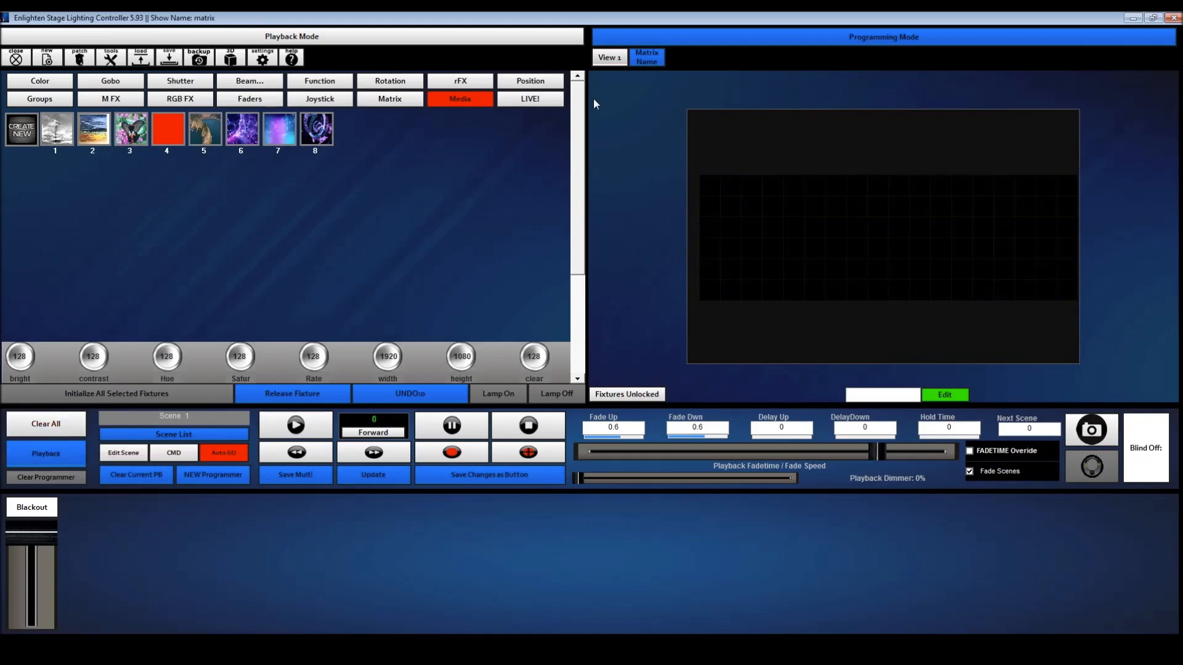
mouse_move(530, 214)
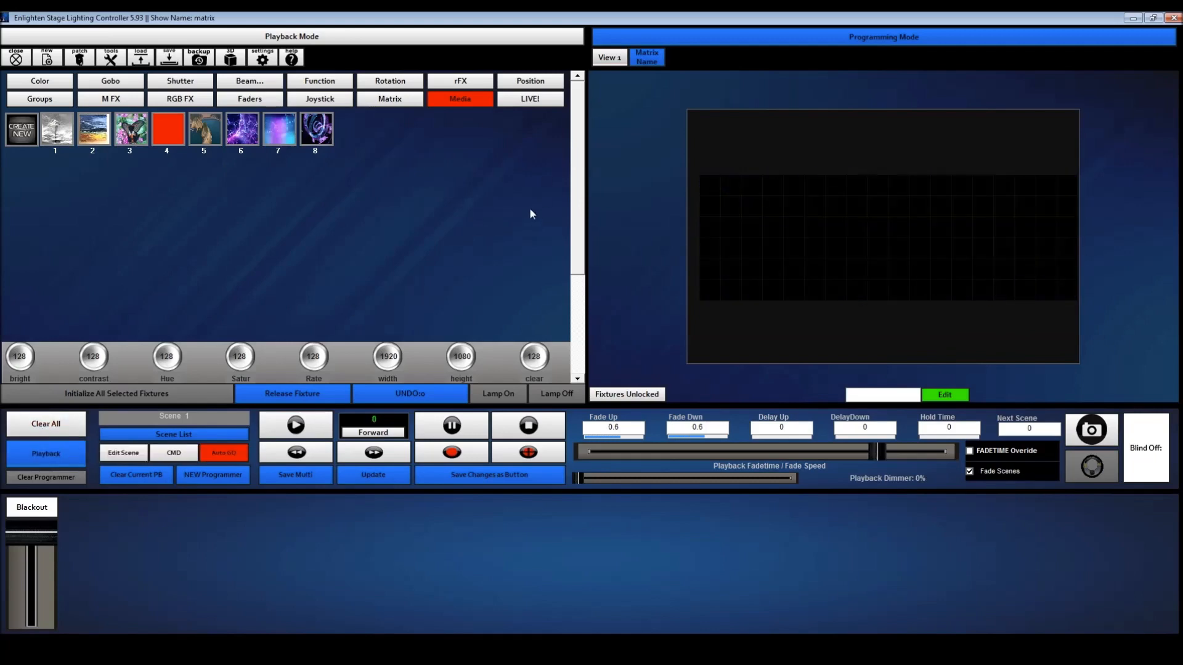
mouse_move(223, 186)
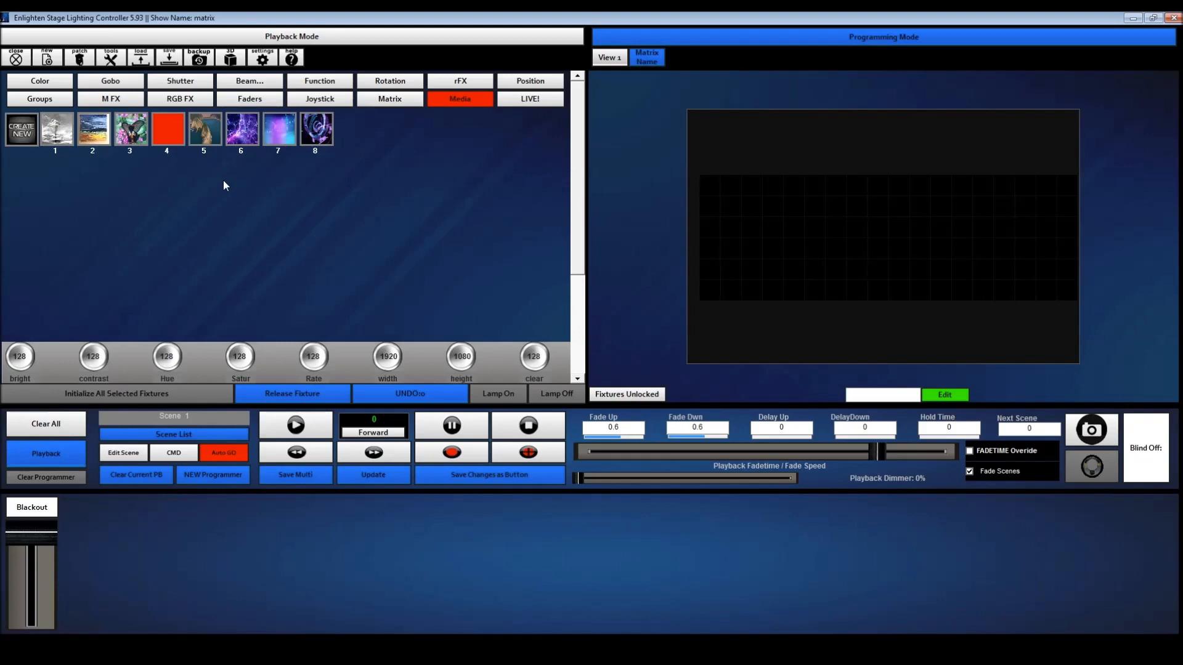
left_click(608, 57)
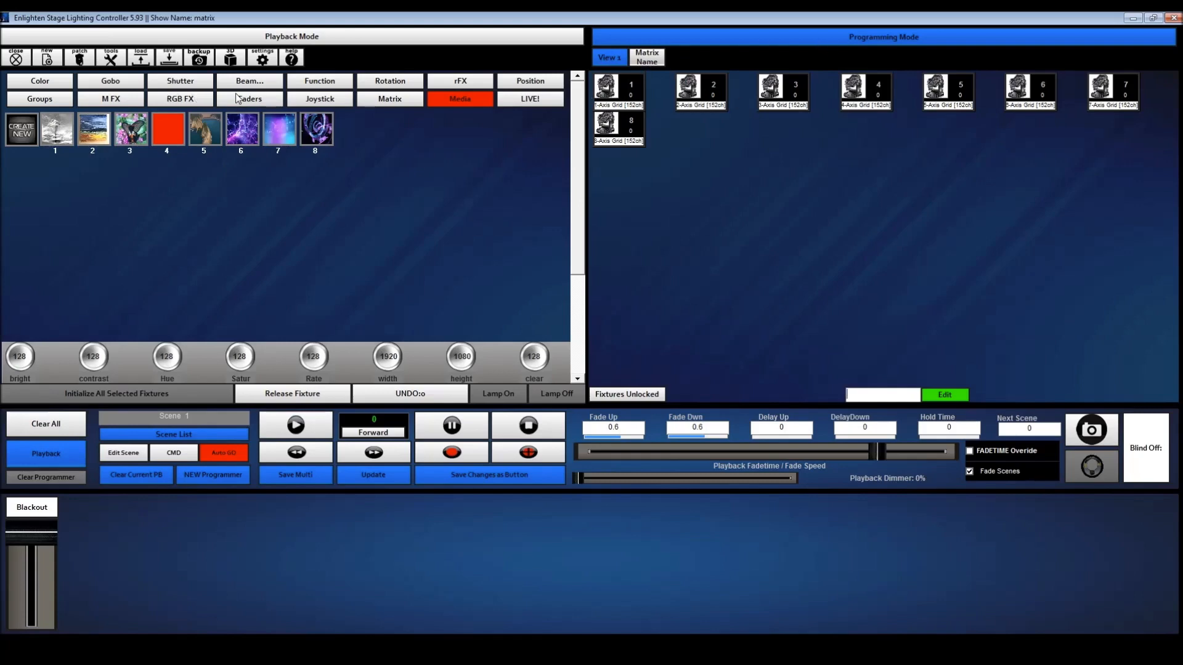
Select all eight Axis Grid fixture tiles to show their channel faders
left_click(249, 99)
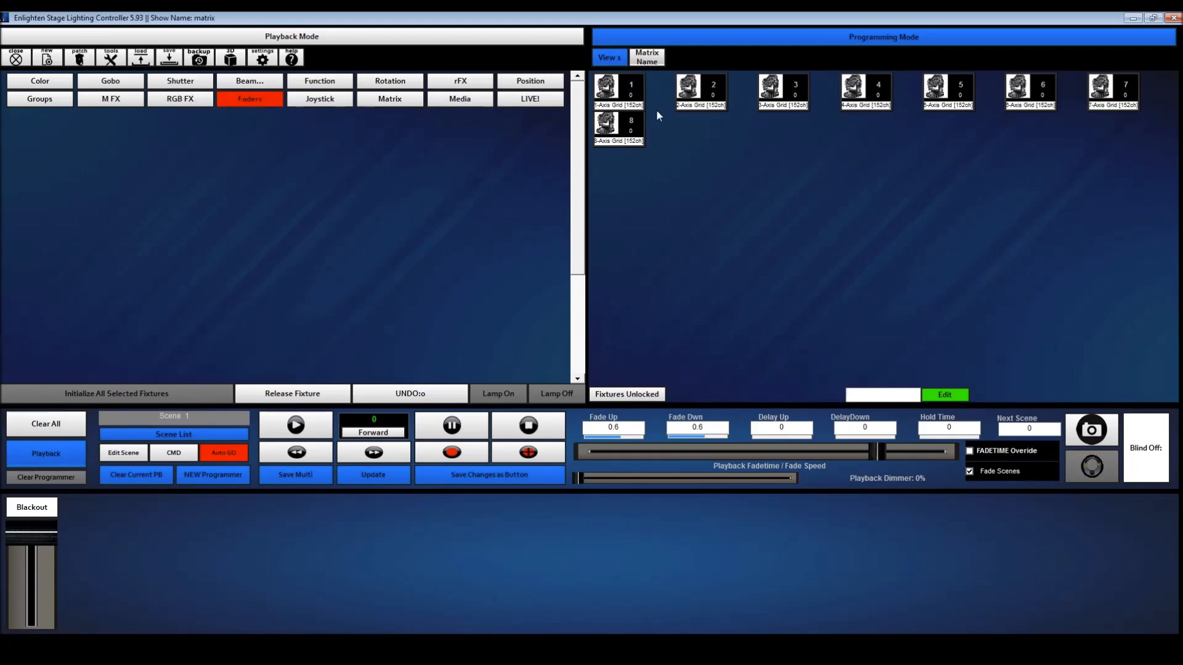
left_click(617, 90)
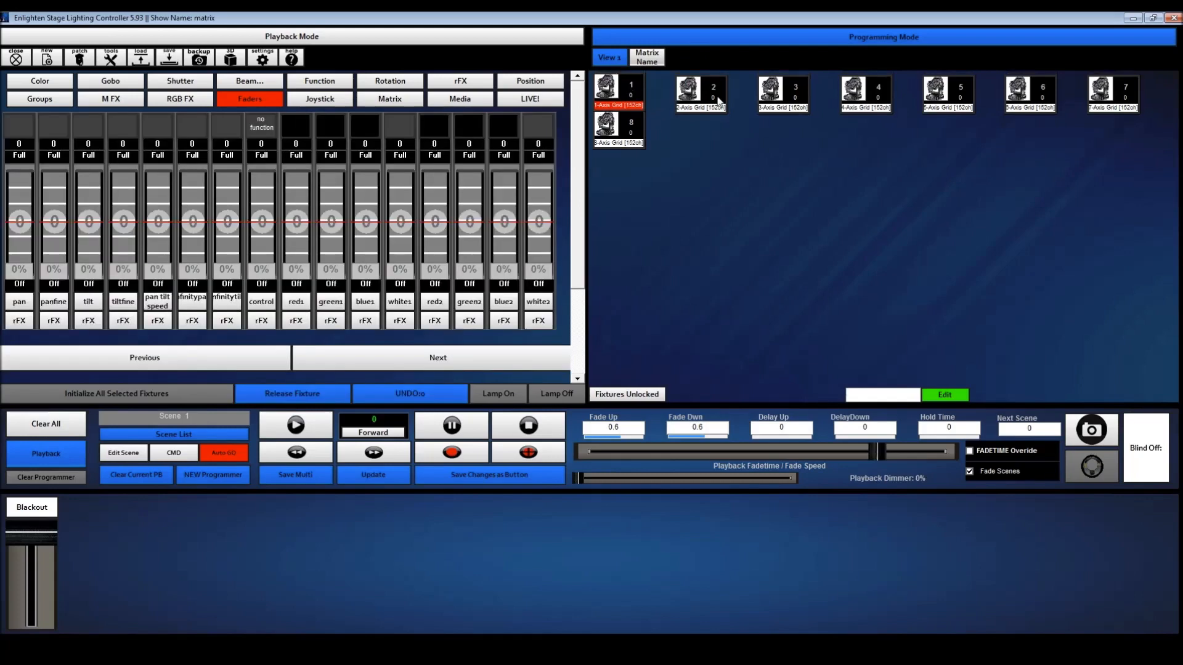
left_click(698, 91)
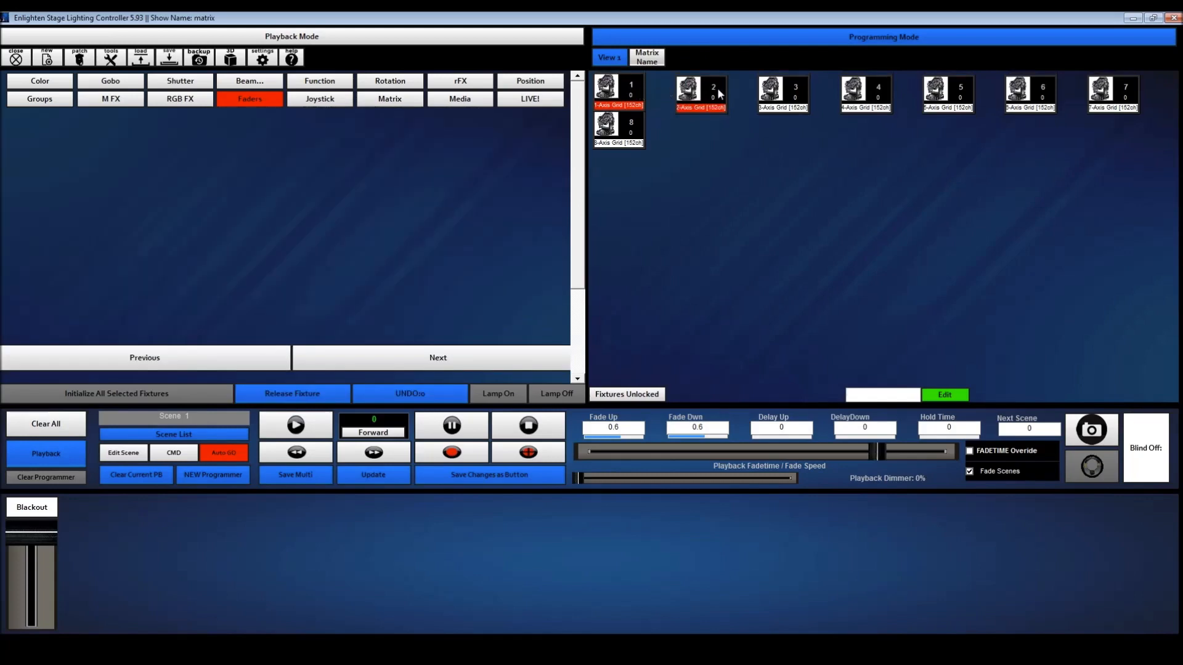
left_click(783, 91)
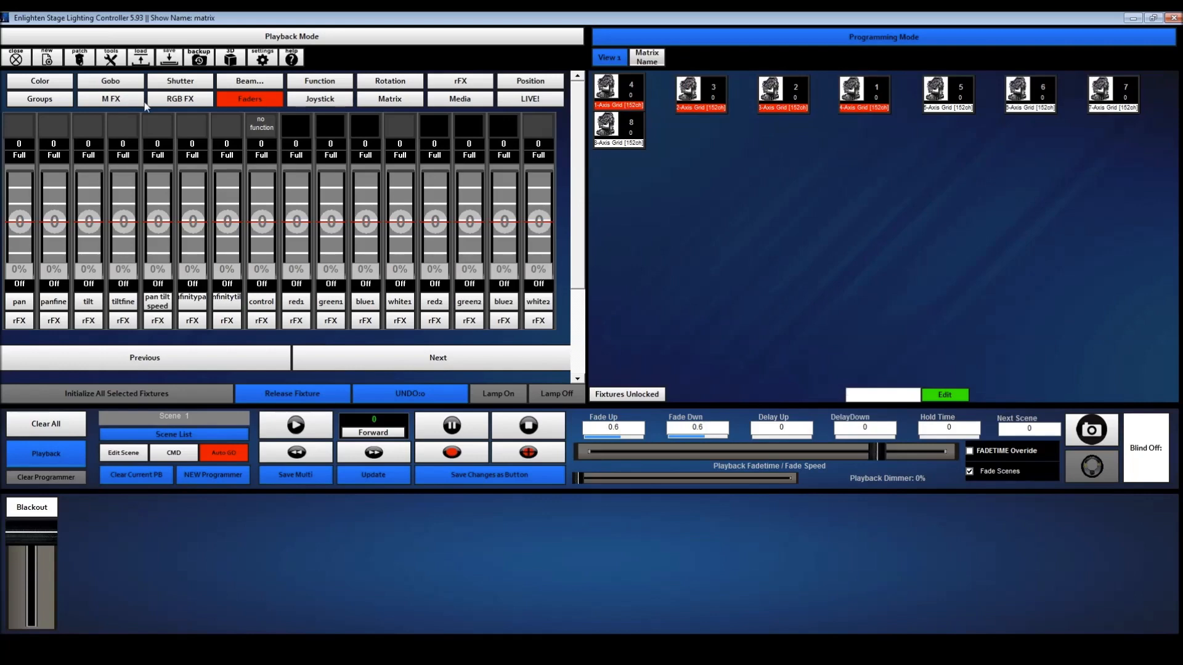
mouse_move(860, 122)
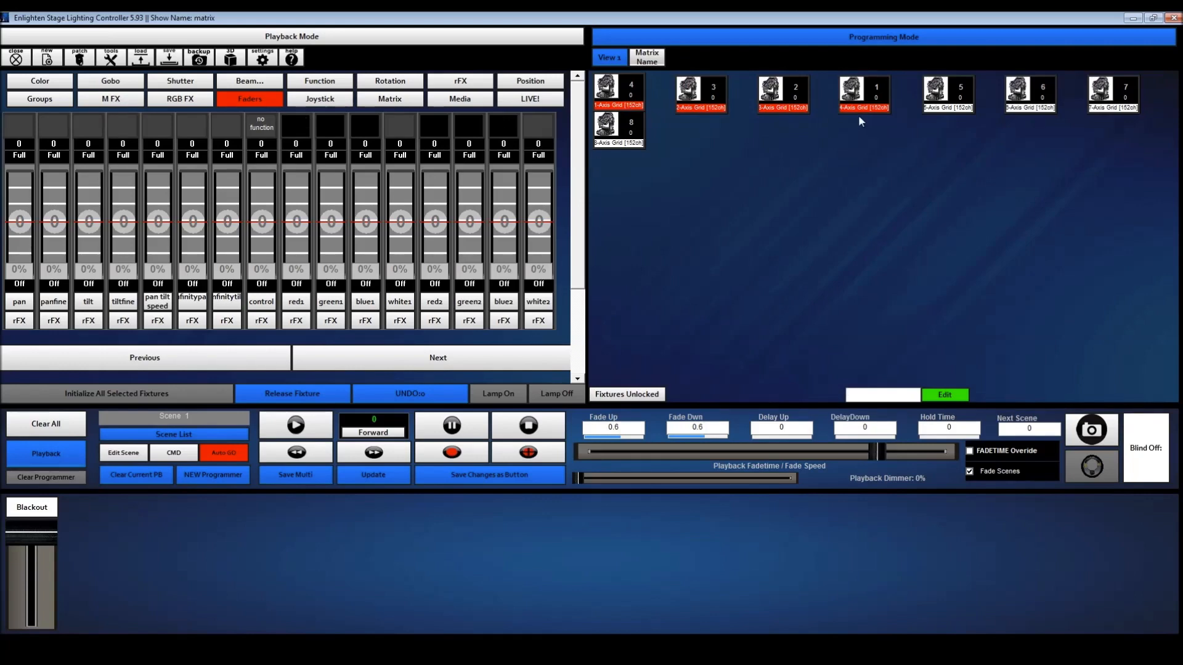
mouse_move(783, 212)
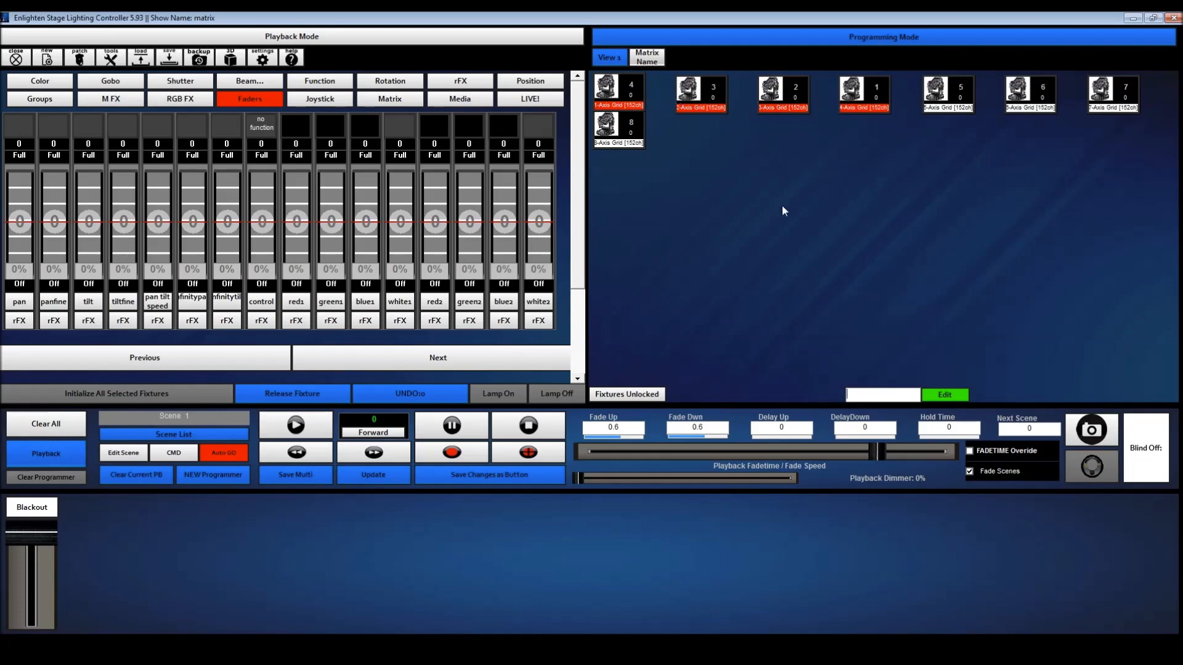
mouse_move(766, 208)
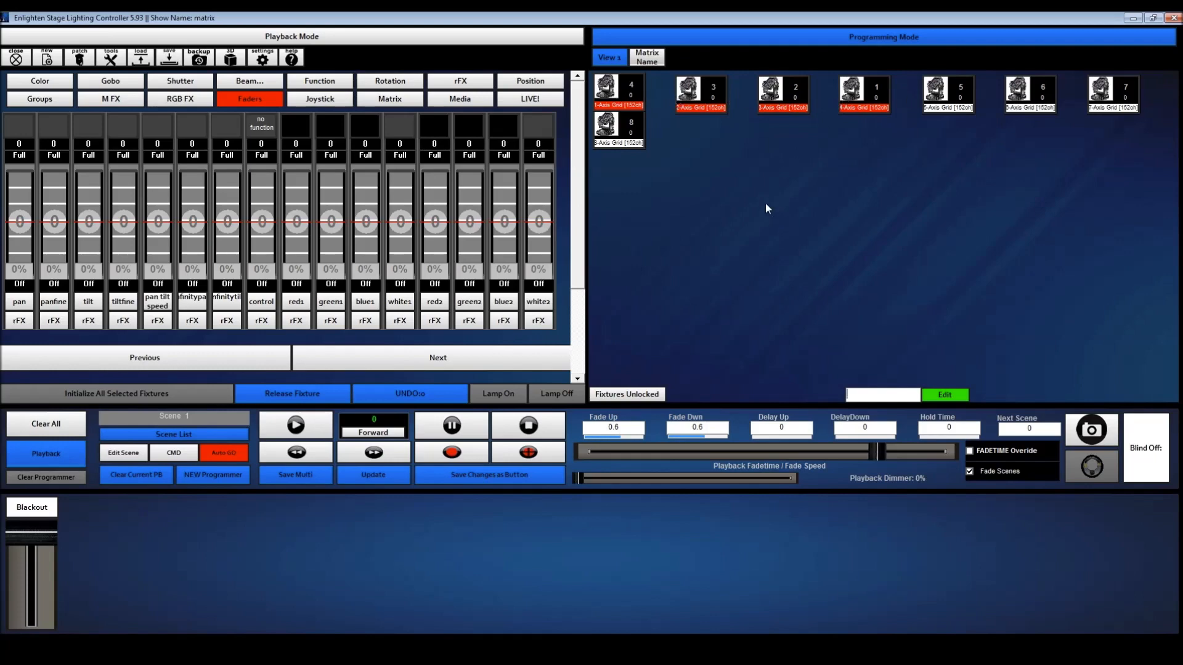
mouse_move(665, 283)
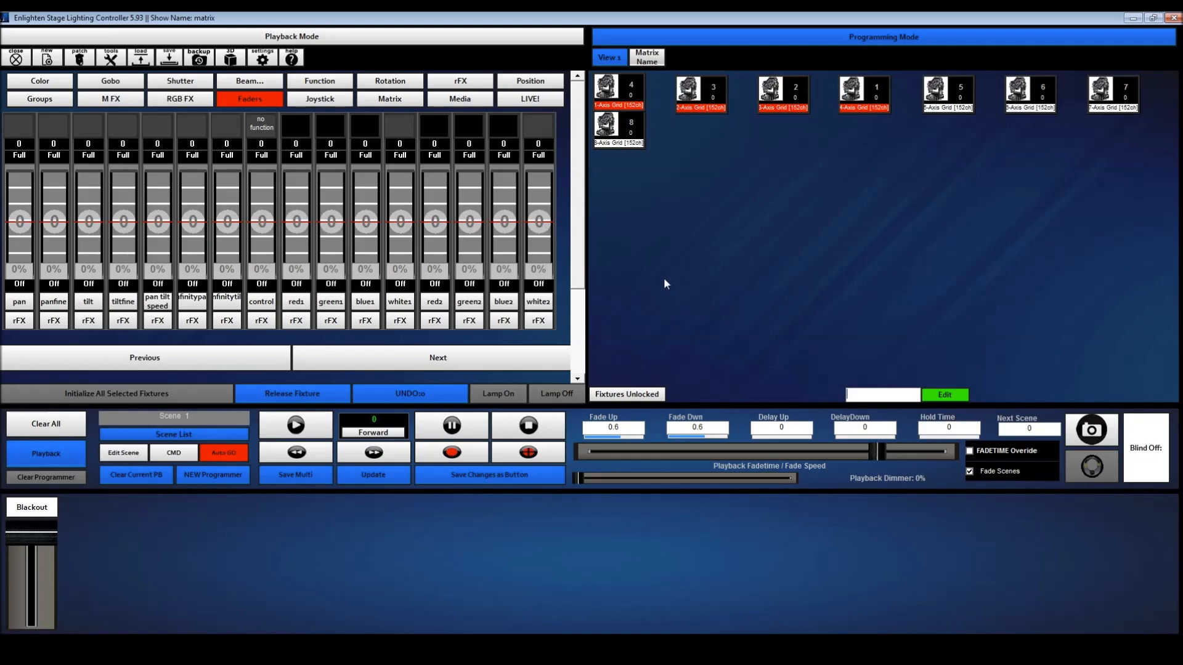
mouse_move(311, 364)
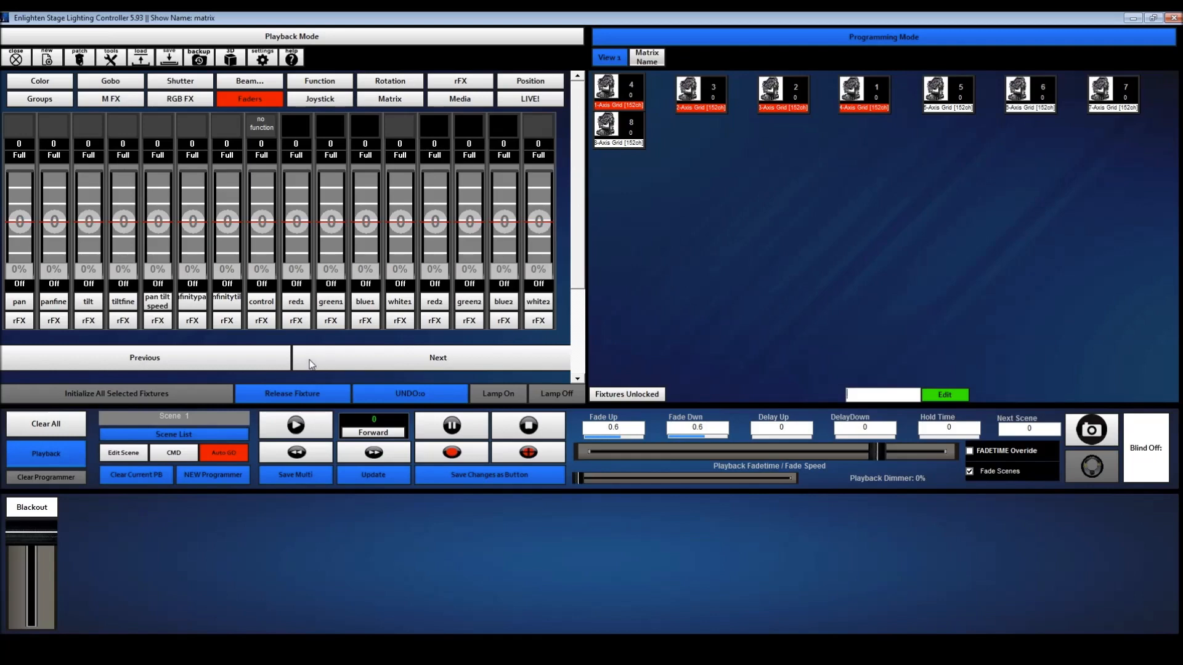
mouse_move(252, 419)
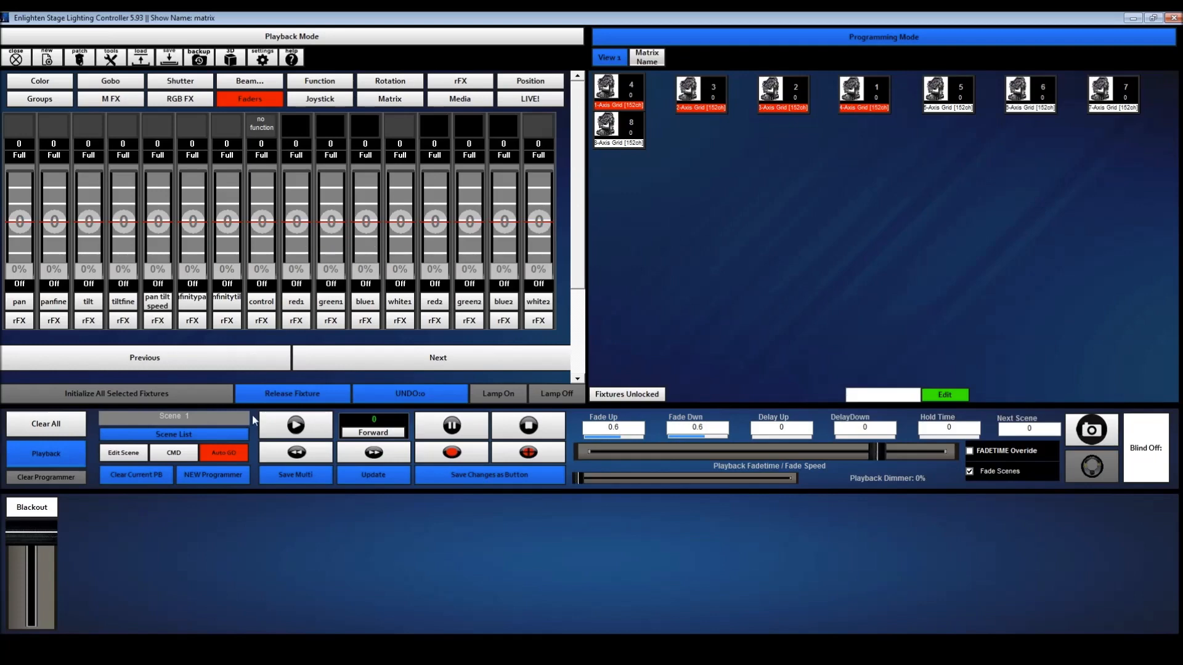
mouse_move(40, 429)
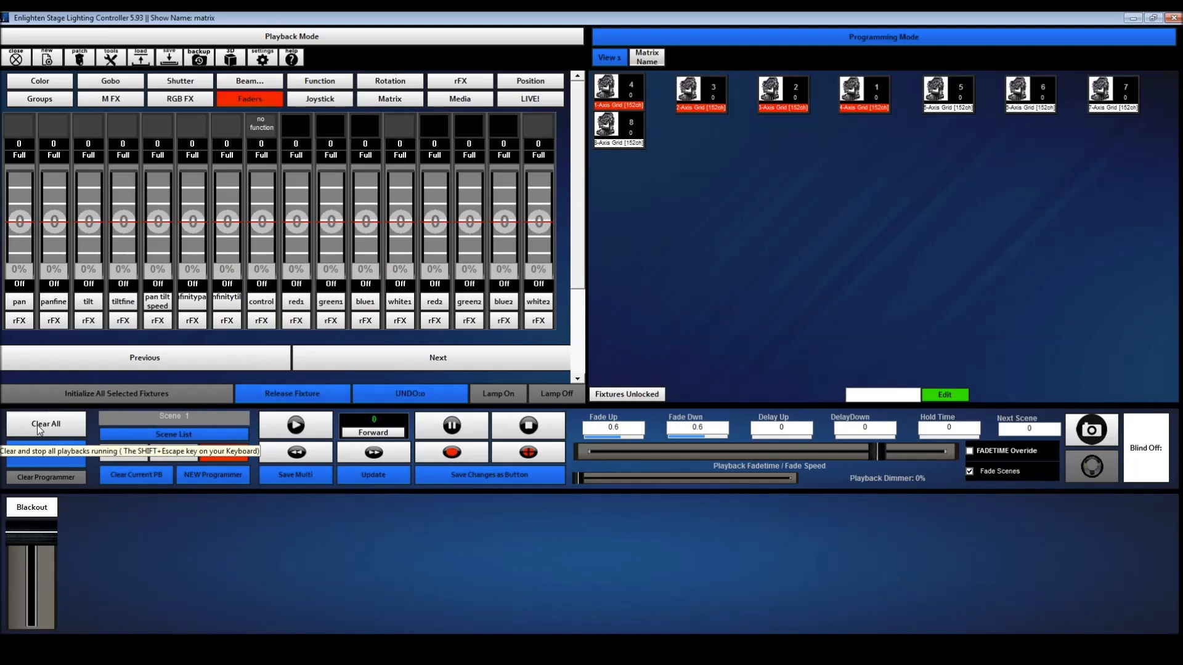
left_click(45, 424)
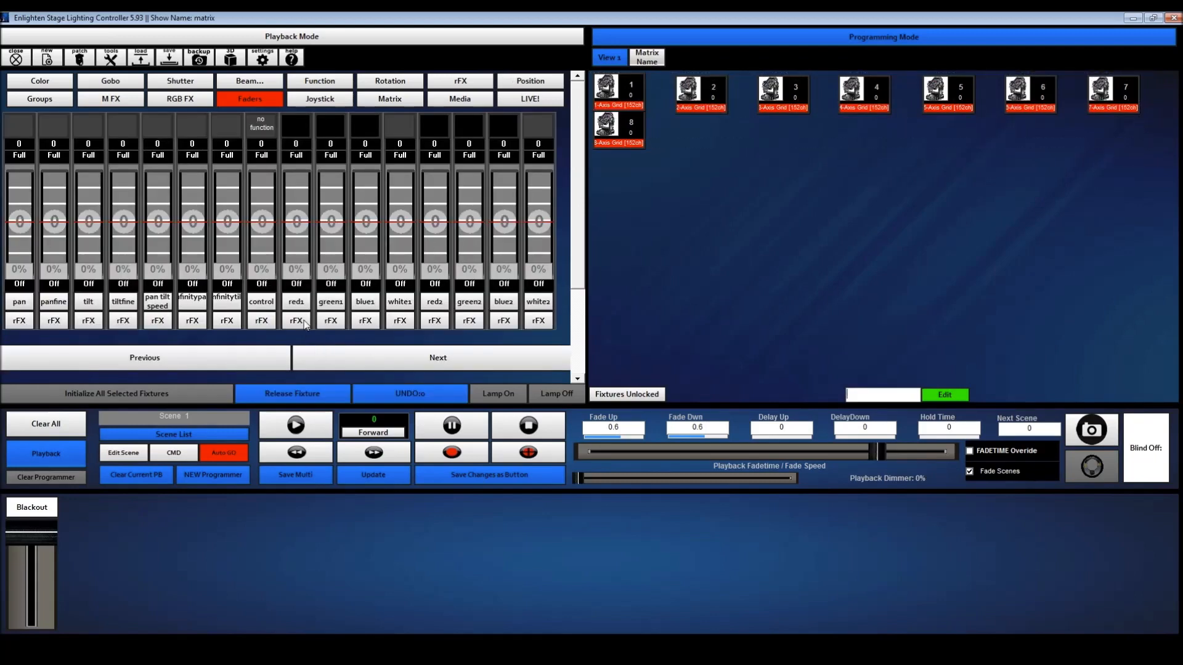
Put a SIN rFX on the red1 and red2 channels, previewing the wave in Matrix Name
left_click(295, 320)
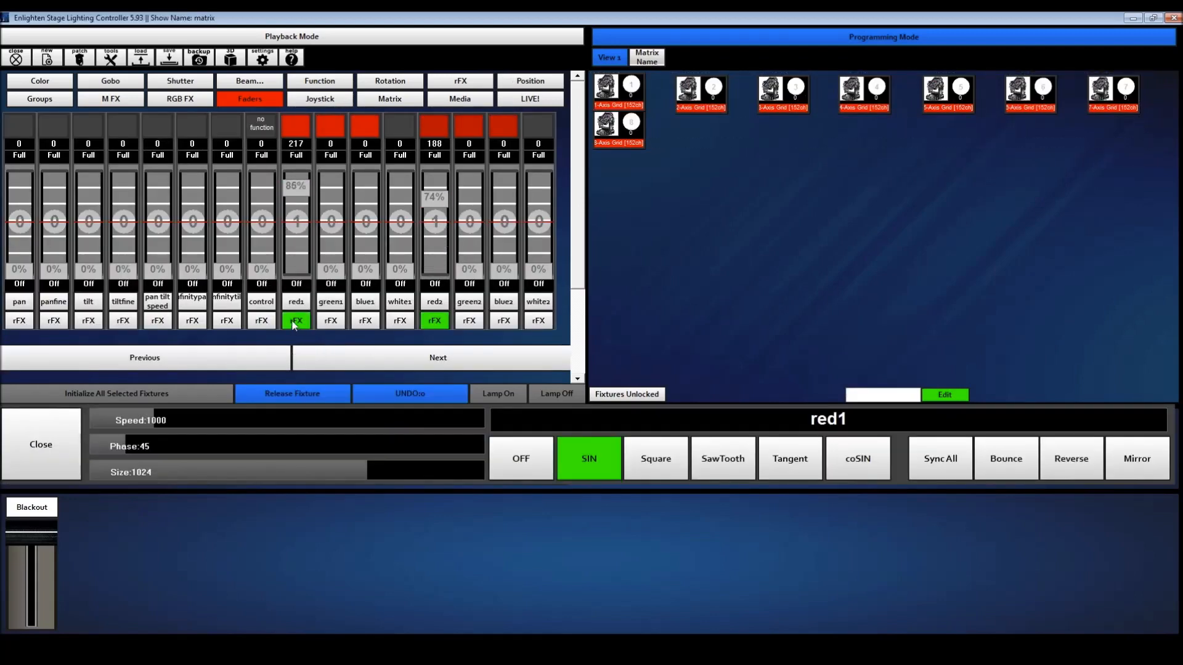
left_click(654, 458)
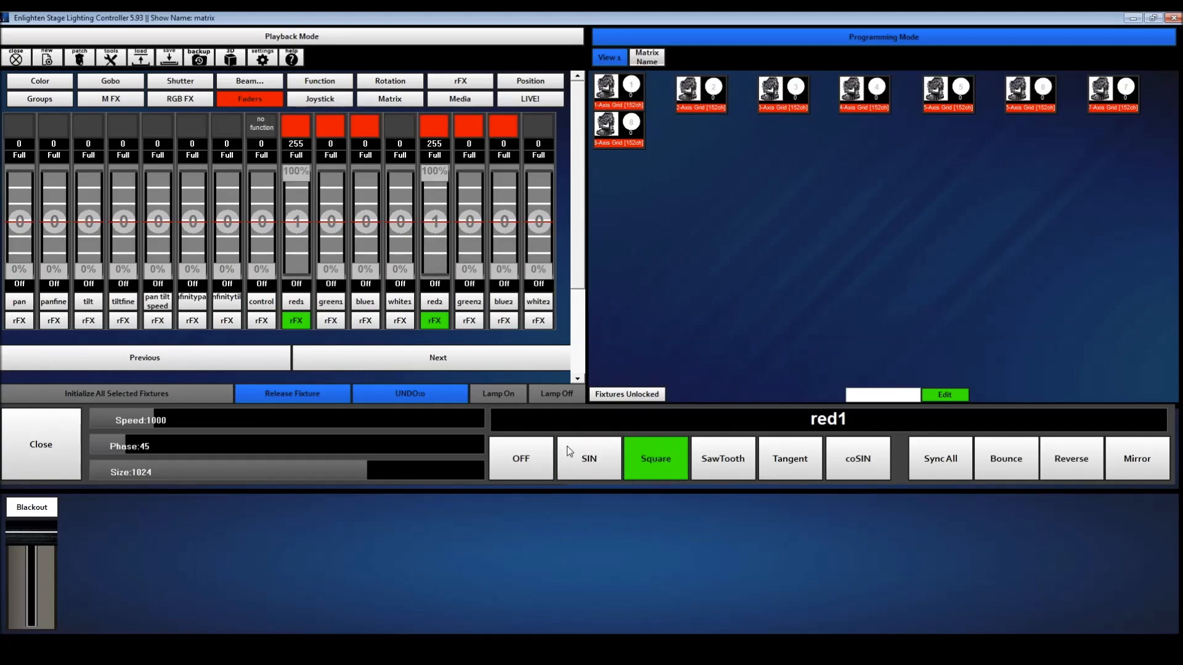
left_click(646, 58)
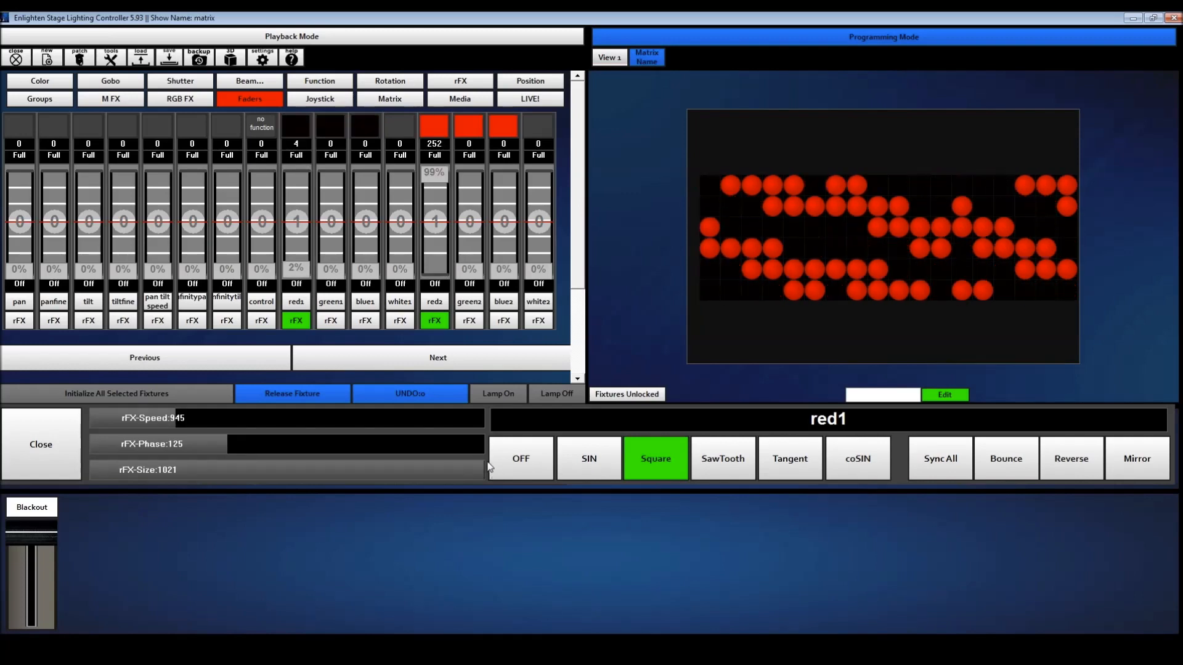
left_click(588, 458)
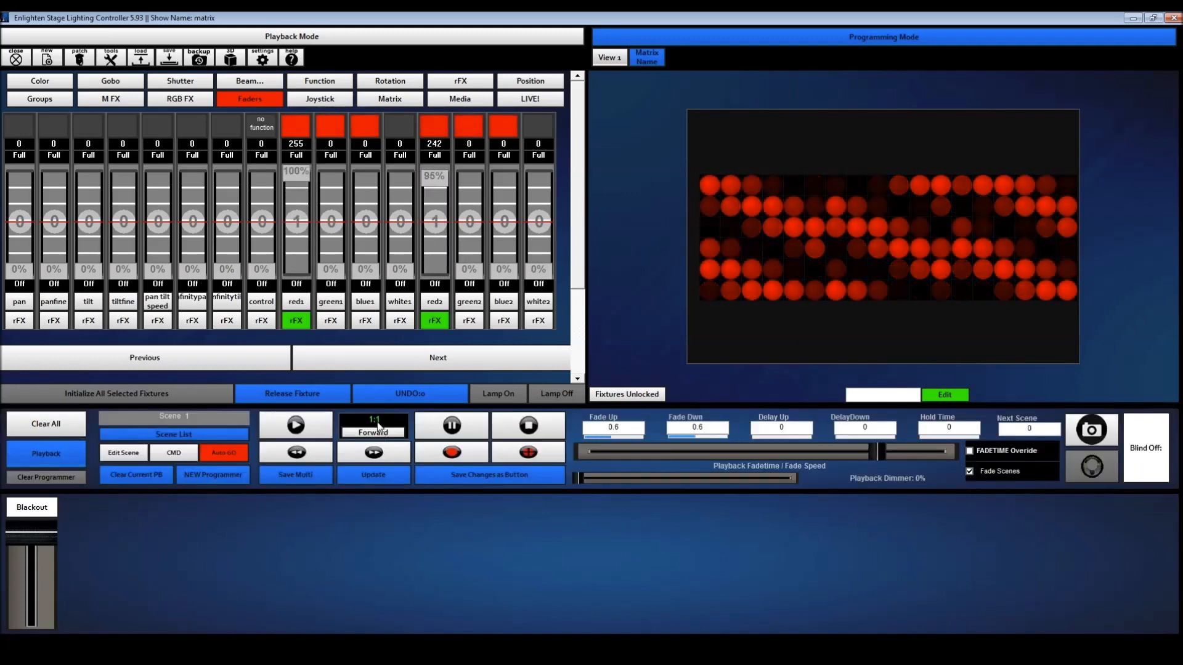
left_click(295, 320)
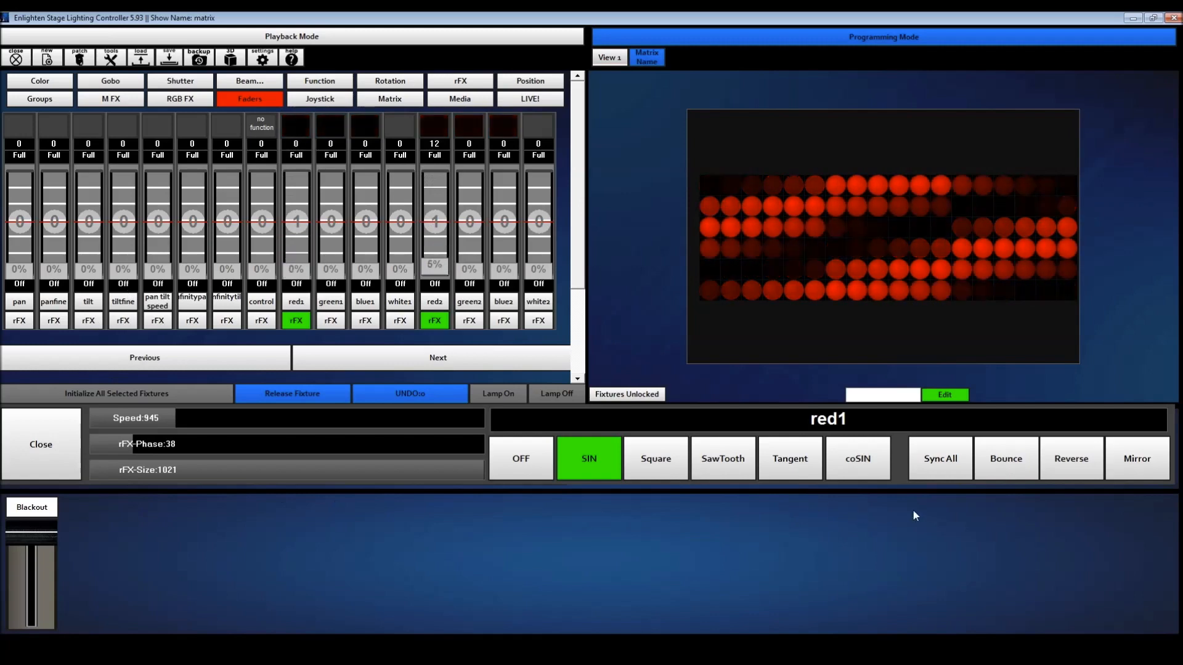
Mirror the red sine effect and add a SIN rFX to blue1
left_click(1136, 457)
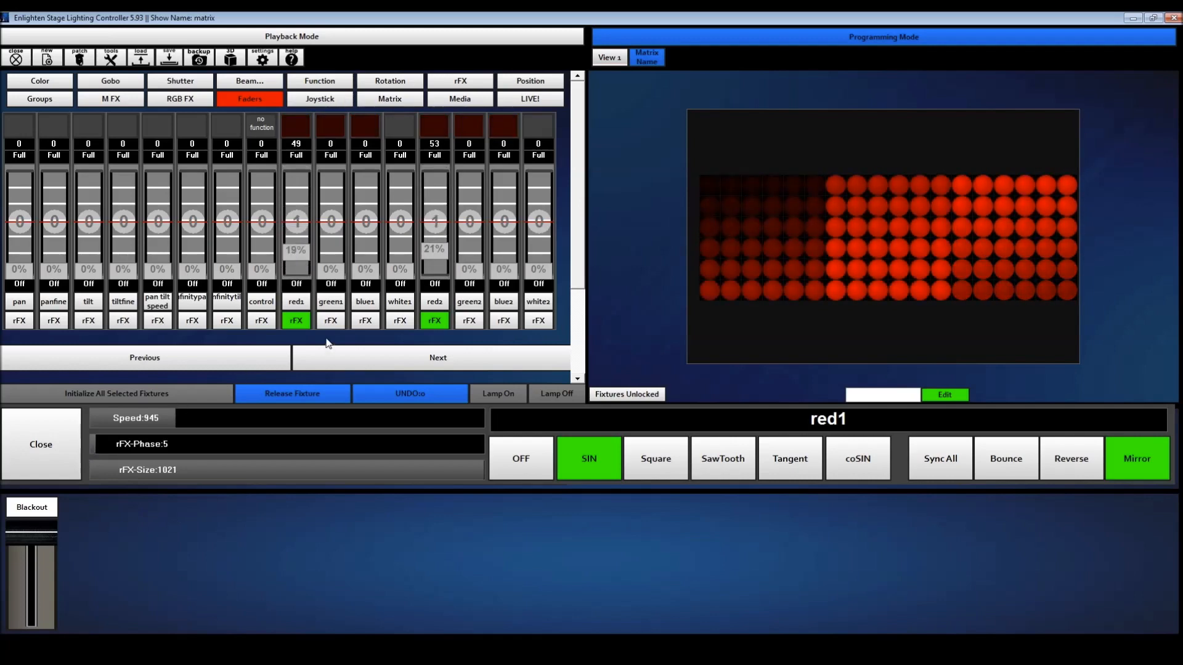
left_click(365, 320)
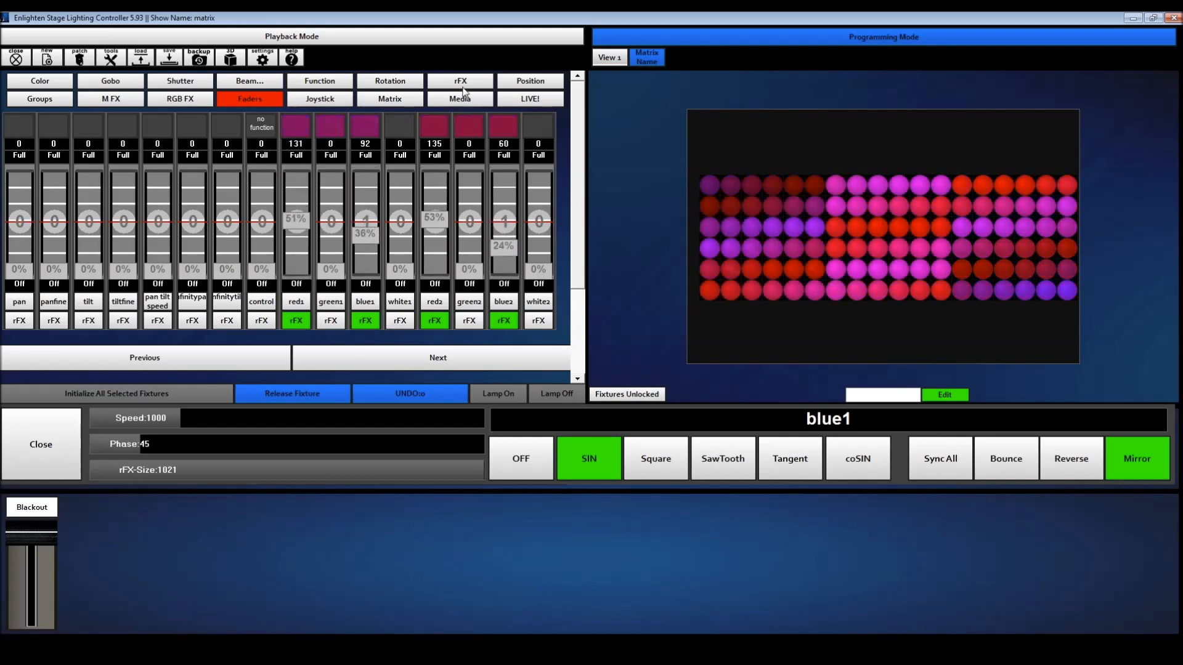
Create a new rFX preset named test1 from the current red-and-blue sine effect
left_click(460, 80)
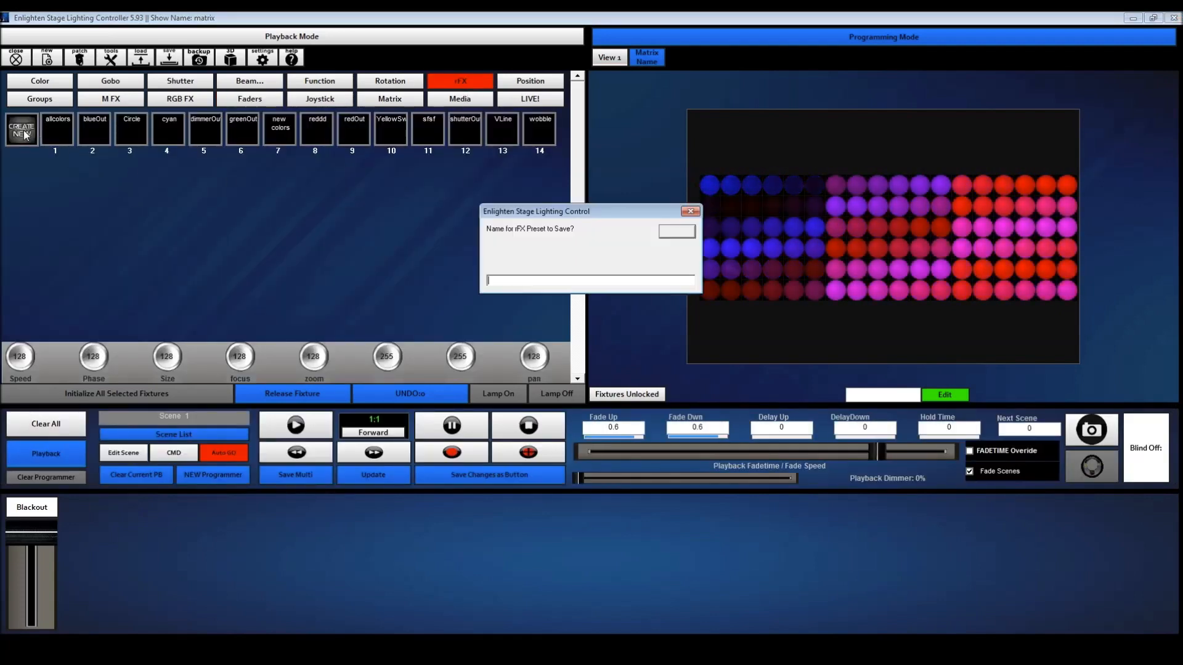
type("testr")
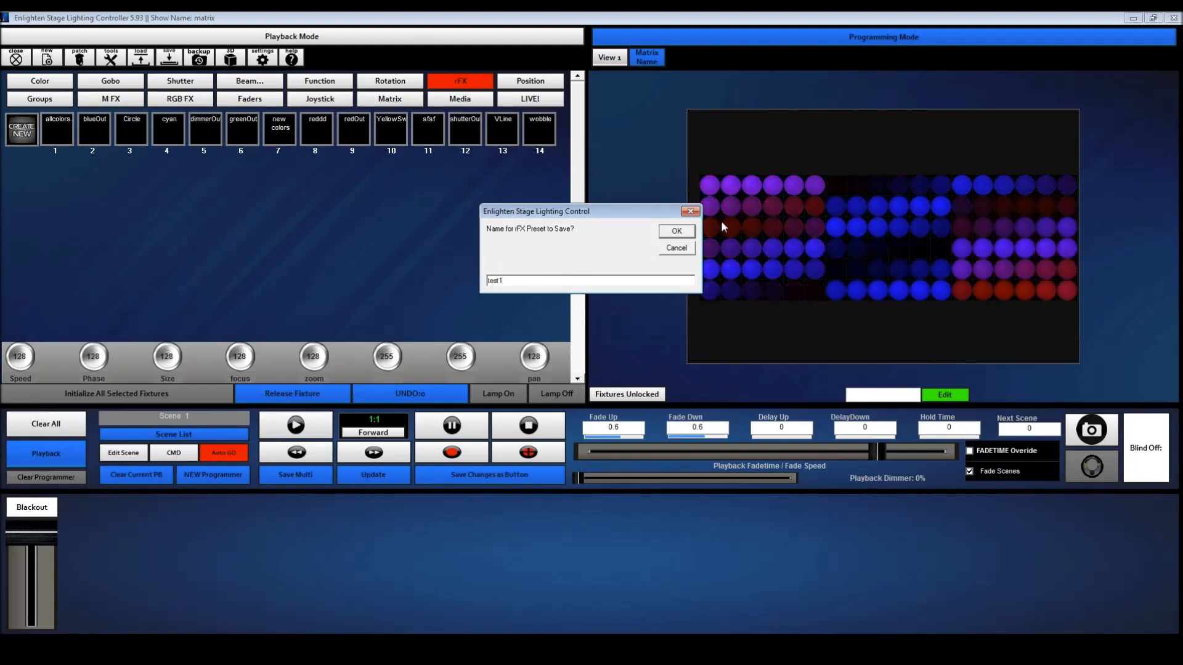
left_click(675, 231)
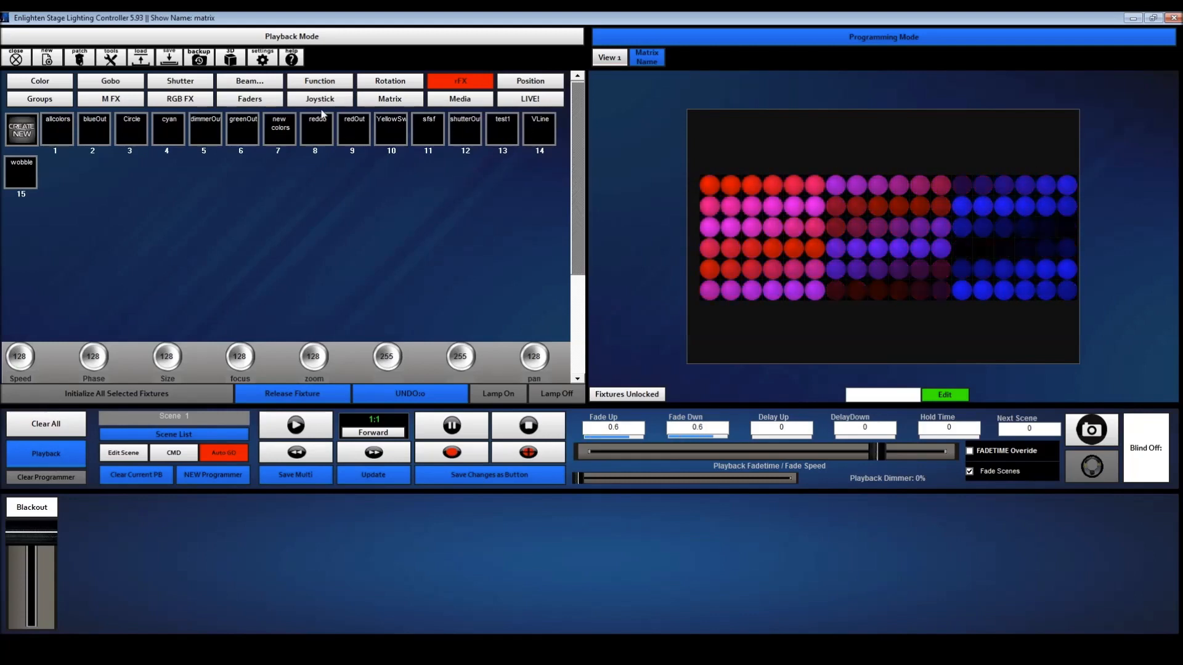
Check blue1's effect and the rFX preset list, then return to Faders and Clear All
left_click(249, 98)
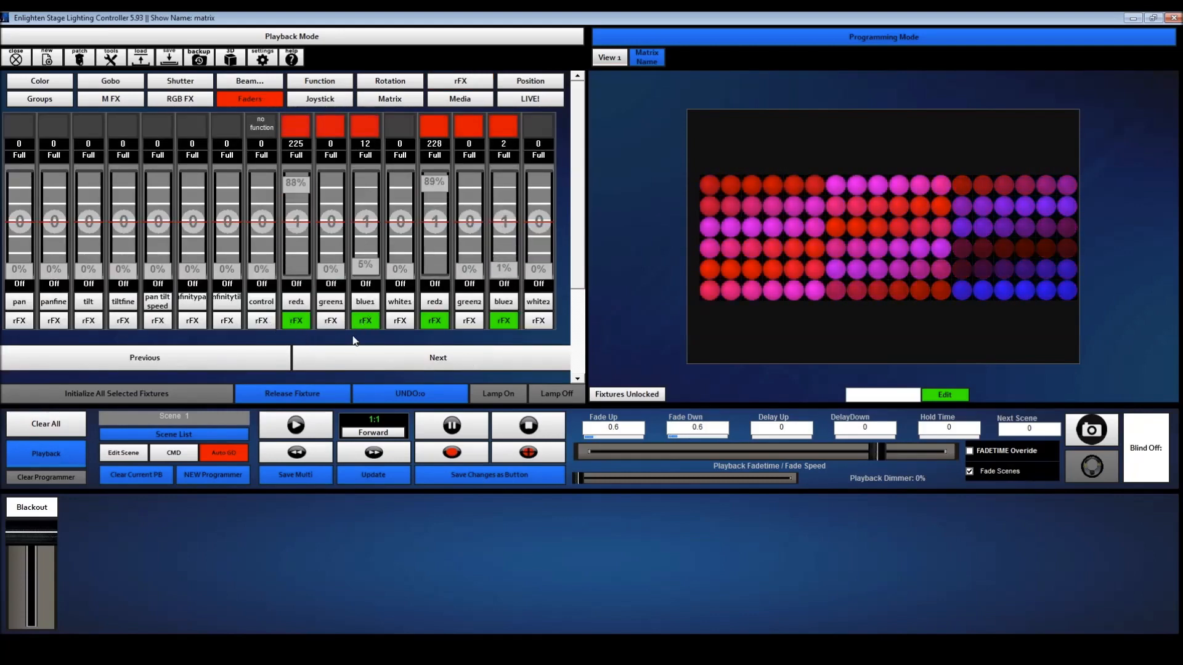
left_click(364, 321)
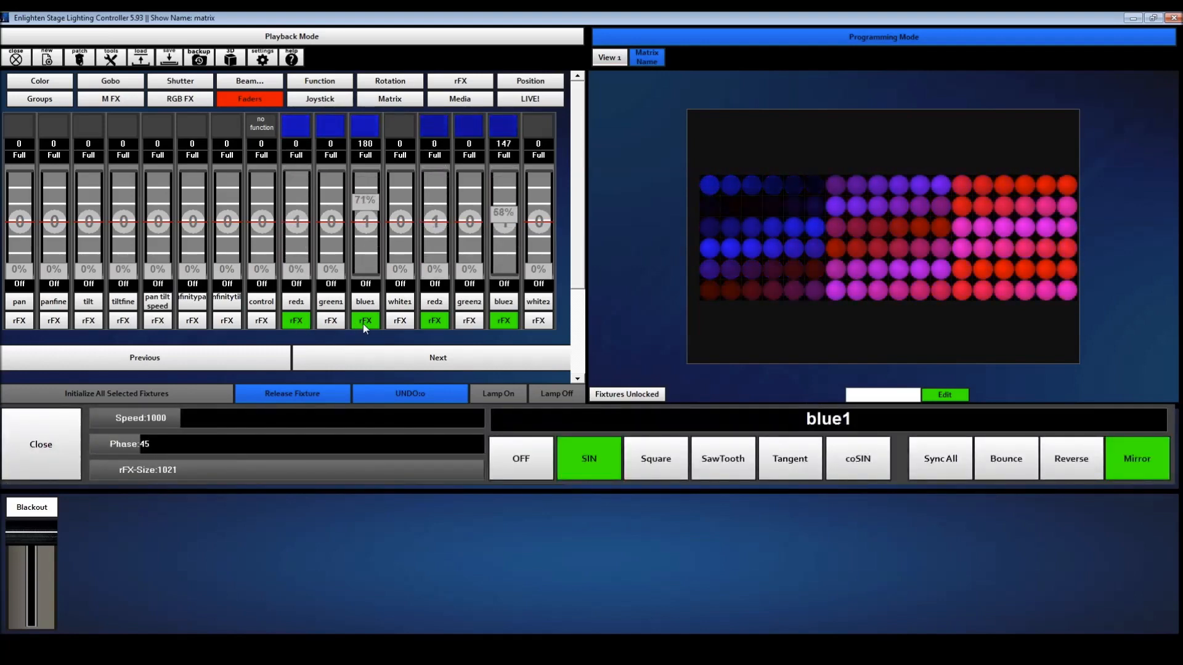
left_click(460, 81)
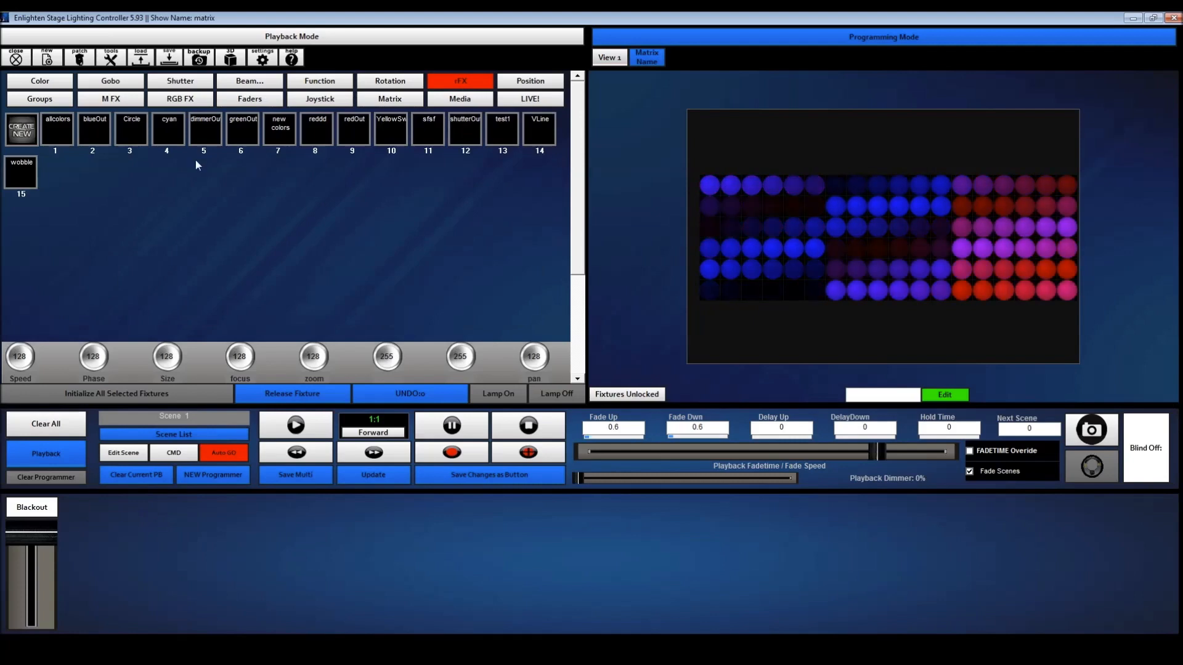
left_click(249, 99)
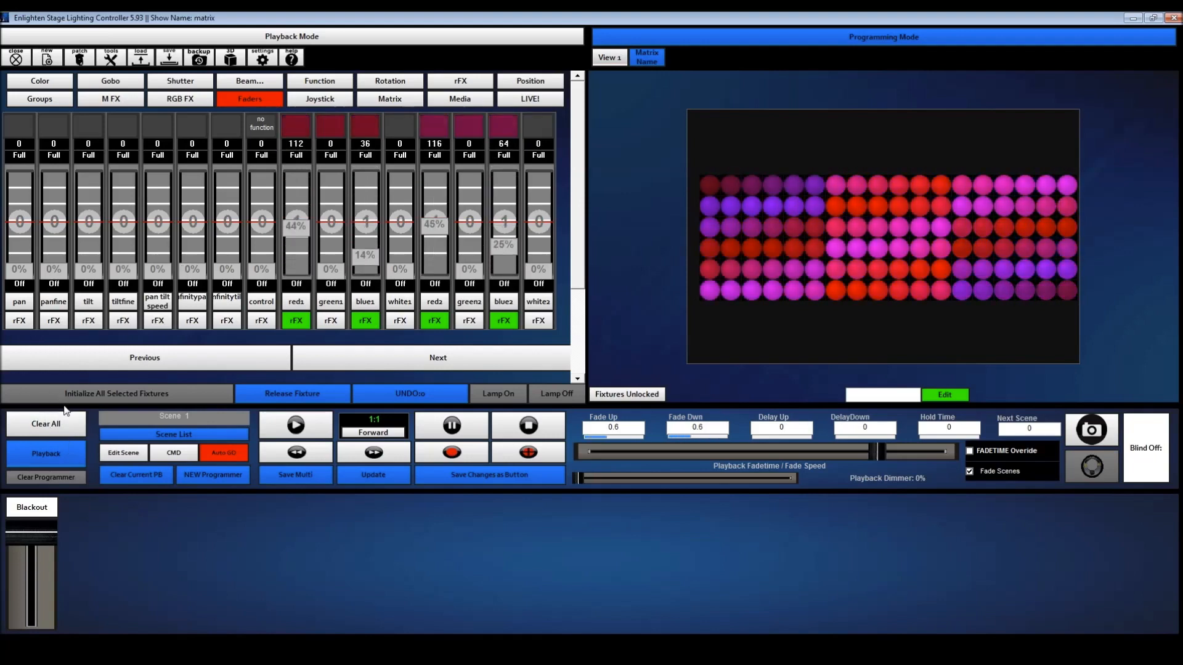
left_click(45, 423)
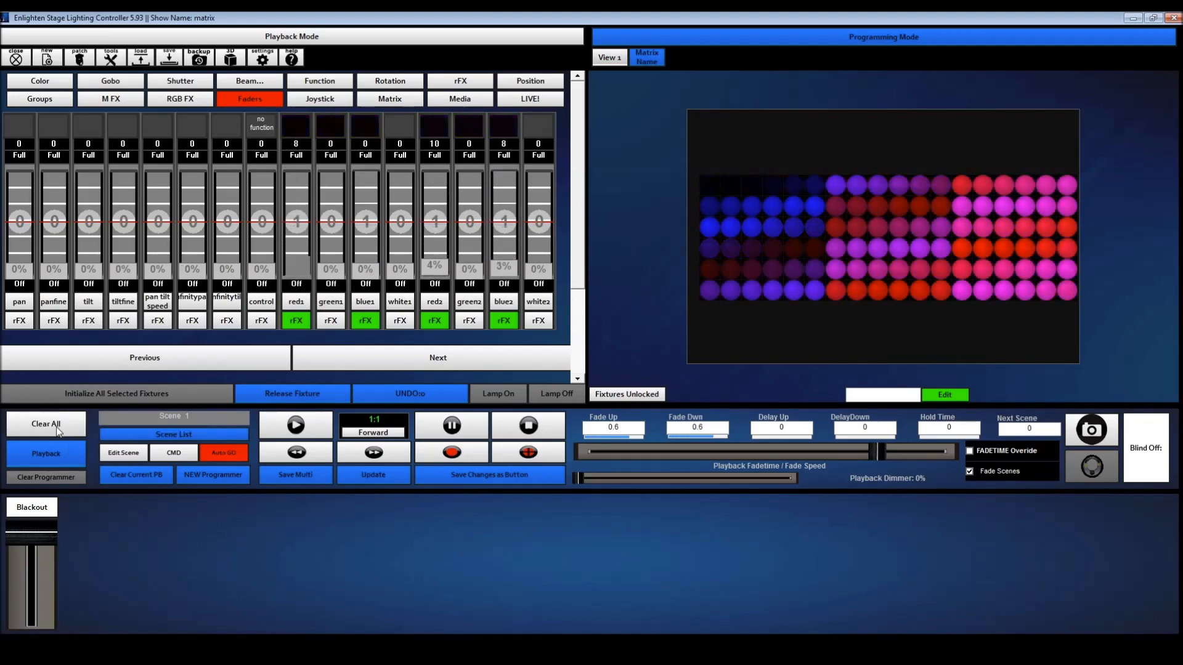